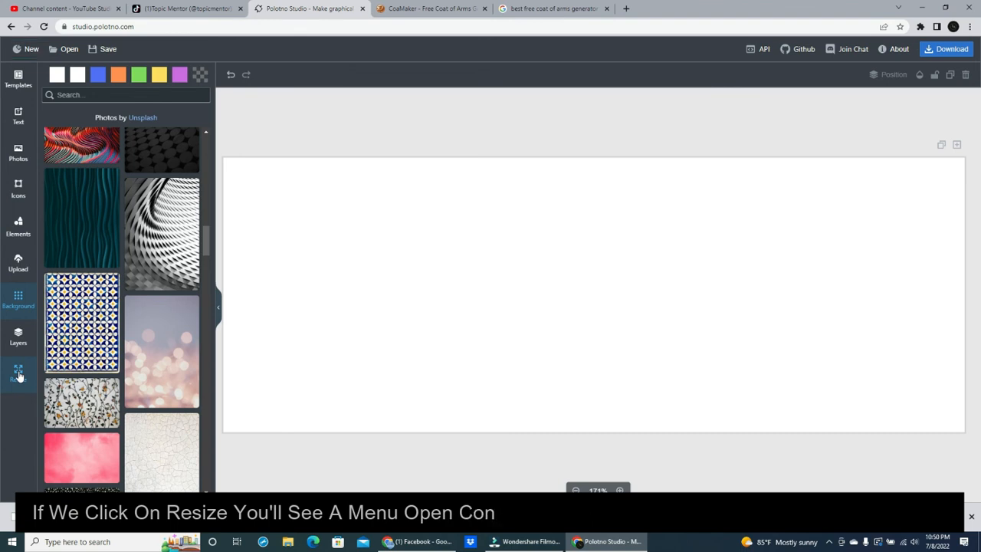
Try custom 1000-pixel width and height, then apply the YouTube Thumbnail preset (1280 × 720).
{"action": "left_click", "coordinate": [19, 372]}
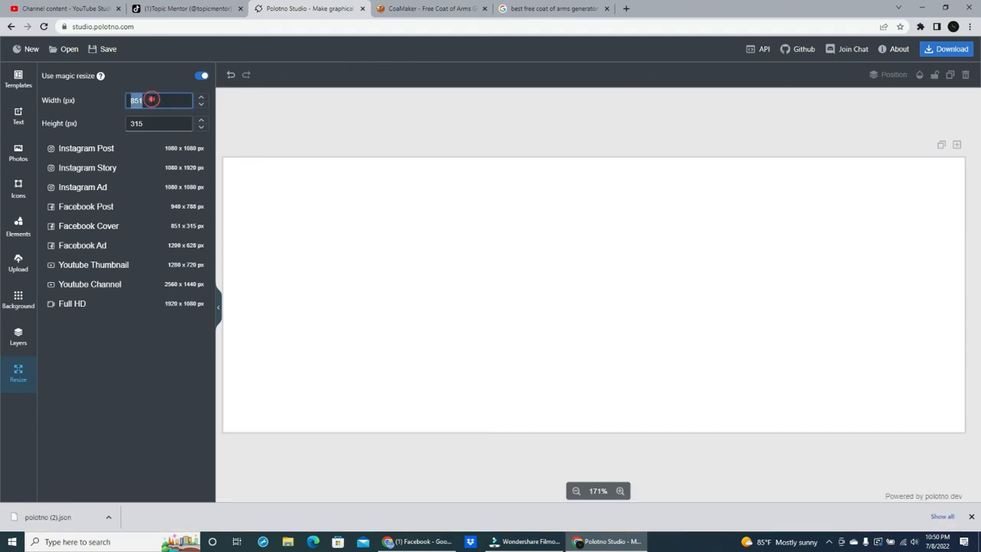
{"action": "type", "text": "10000"}
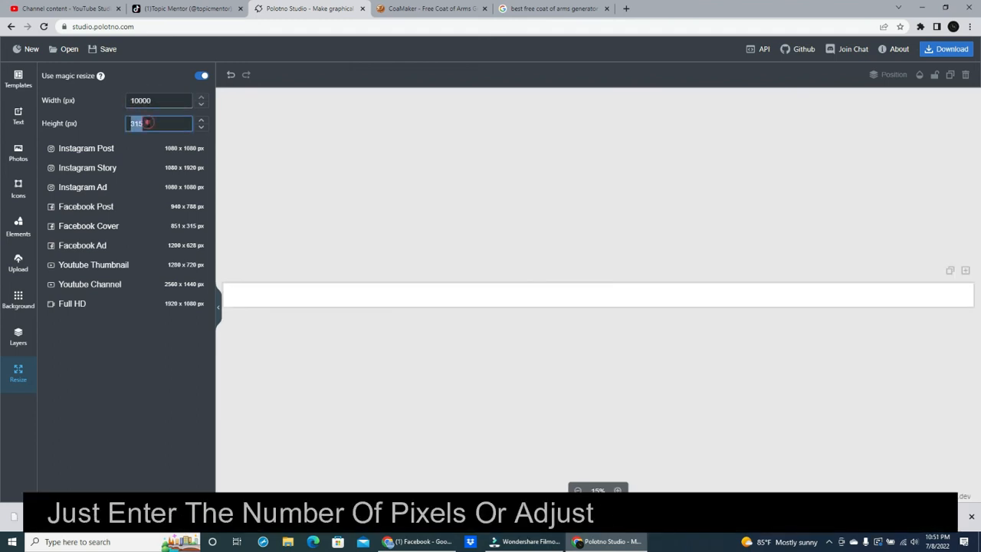
{"action": "type", "text": "10000"}
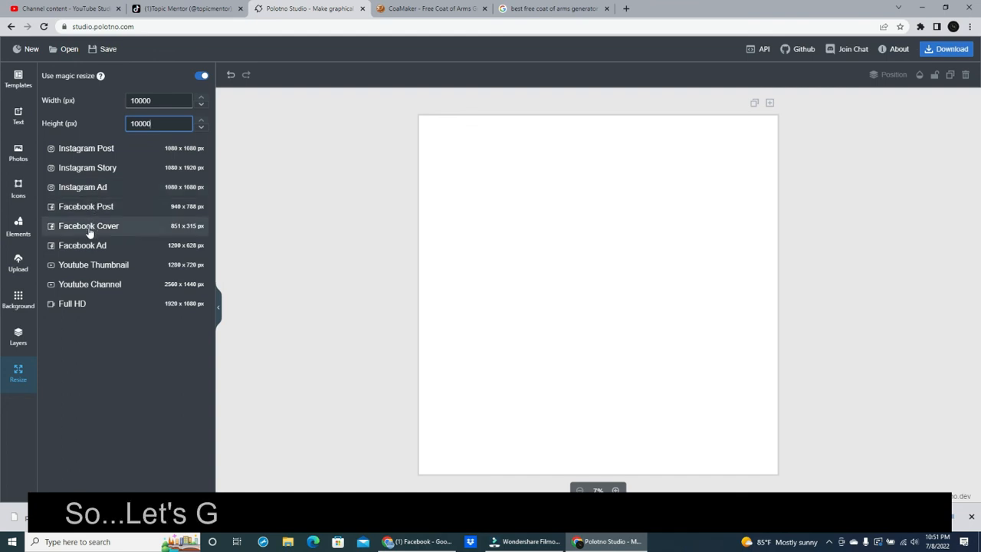
{"action": "left_click", "coordinate": [93, 264]}
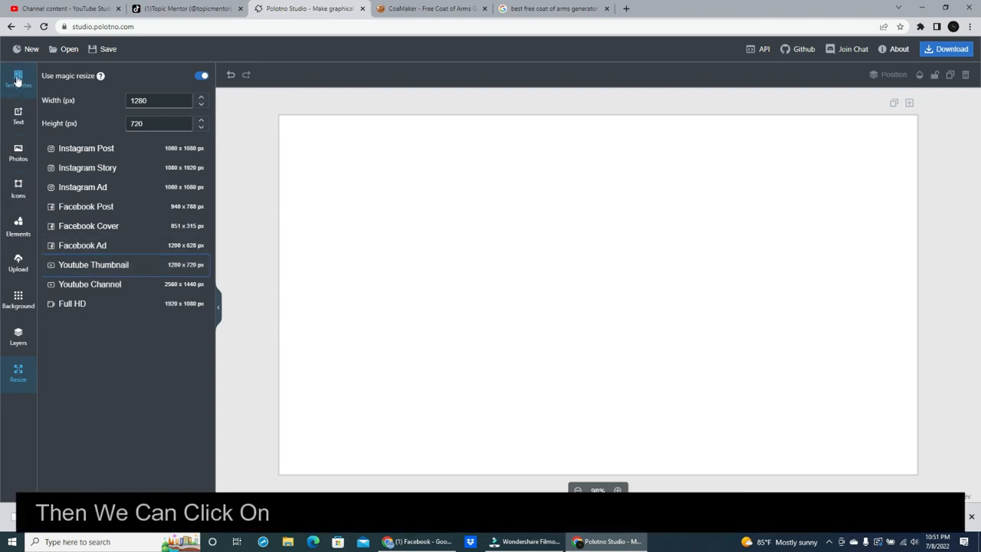
Apply the PACKING CHECKLIST template and select its purple chevron and man's photo.
{"action": "left_click", "coordinate": [18, 79]}
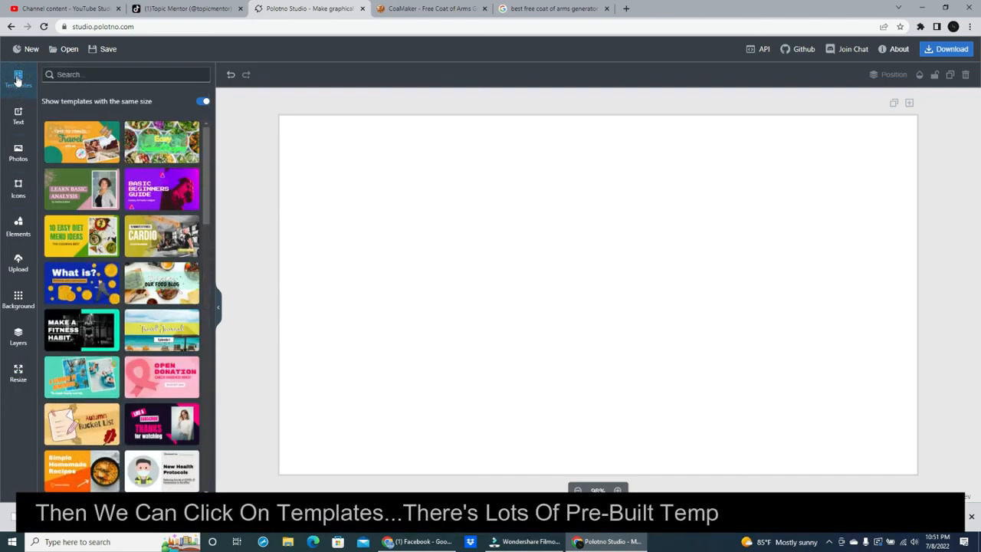
{"action": "scroll", "scroll_direction": "down", "scroll_amount": 3}
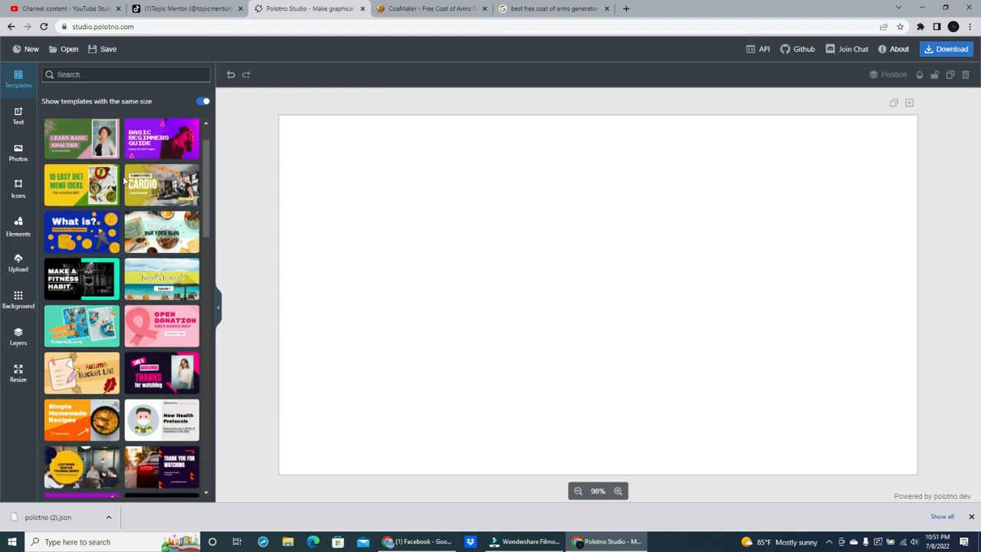
{"action": "scroll", "scroll_direction": "down", "scroll_amount": 3}
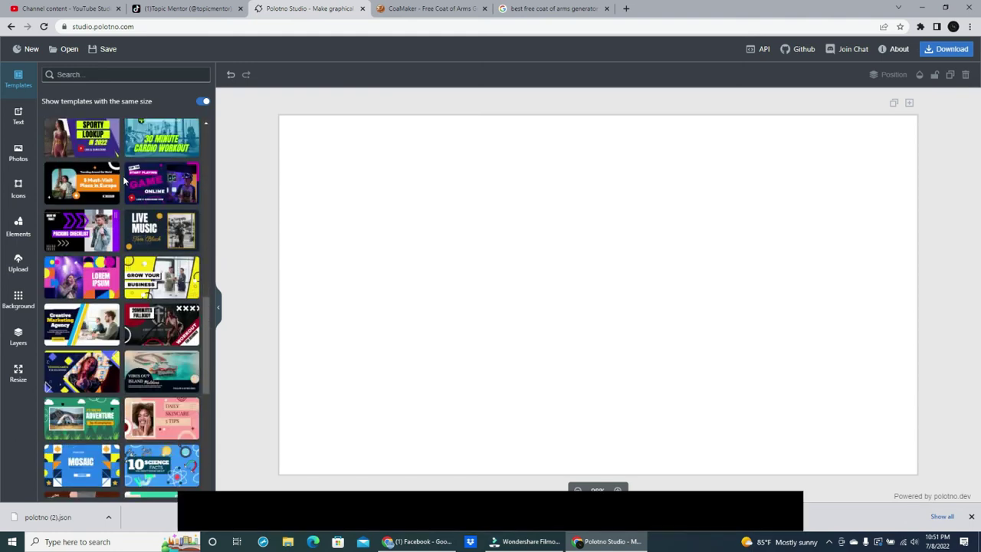
{"action": "left_click", "coordinate": [79, 230]}
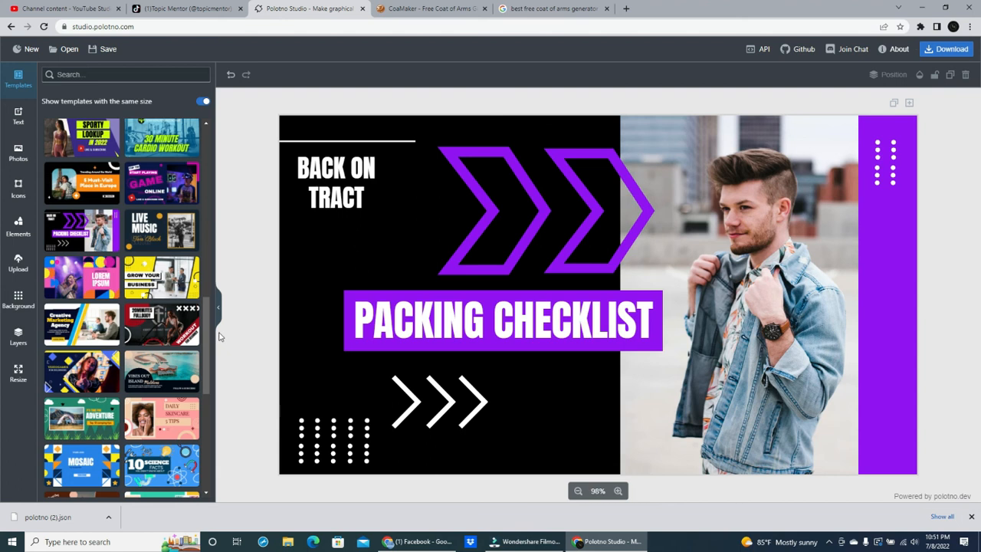
{"action": "left_click", "coordinate": [537, 207]}
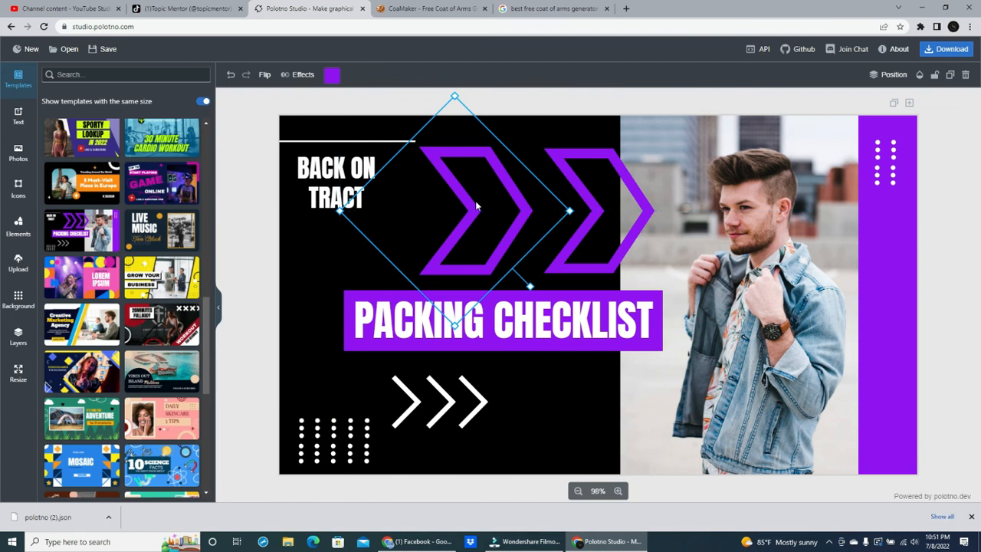
{"action": "left_click", "coordinate": [503, 322]}
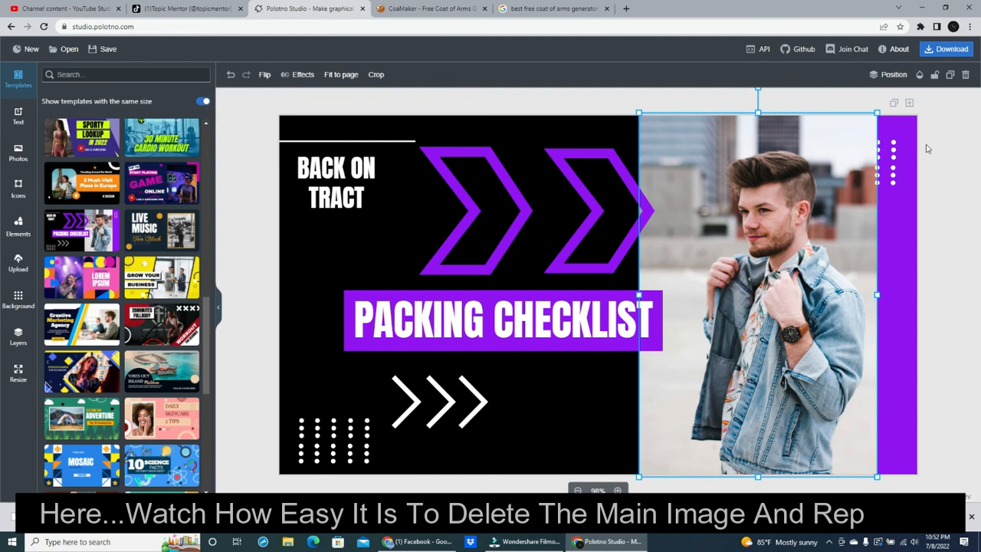
Delete the man's photo and place a 'girl' search result (woman on a rock) onto the design.
{"action": "key", "text": "Delete"}
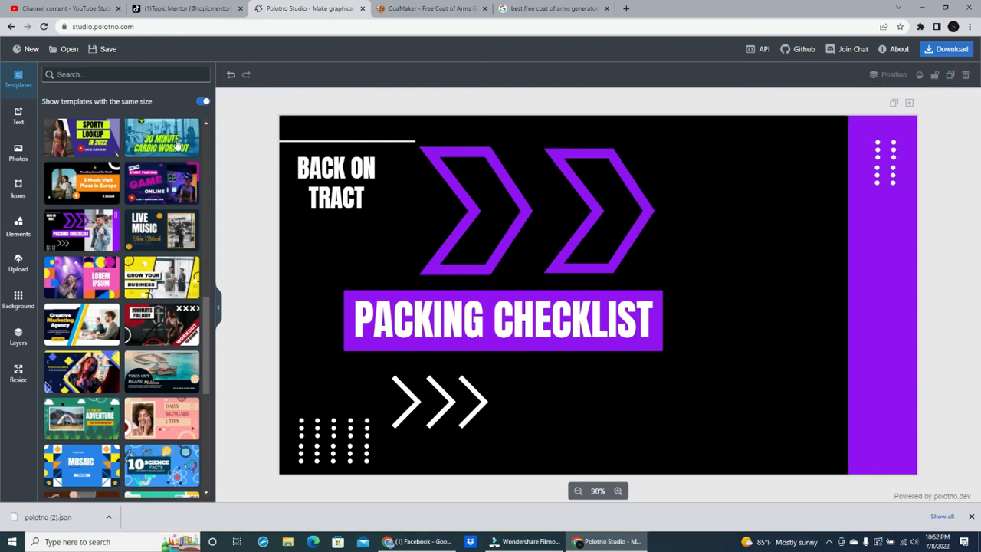
{"action": "left_click", "coordinate": [19, 154]}
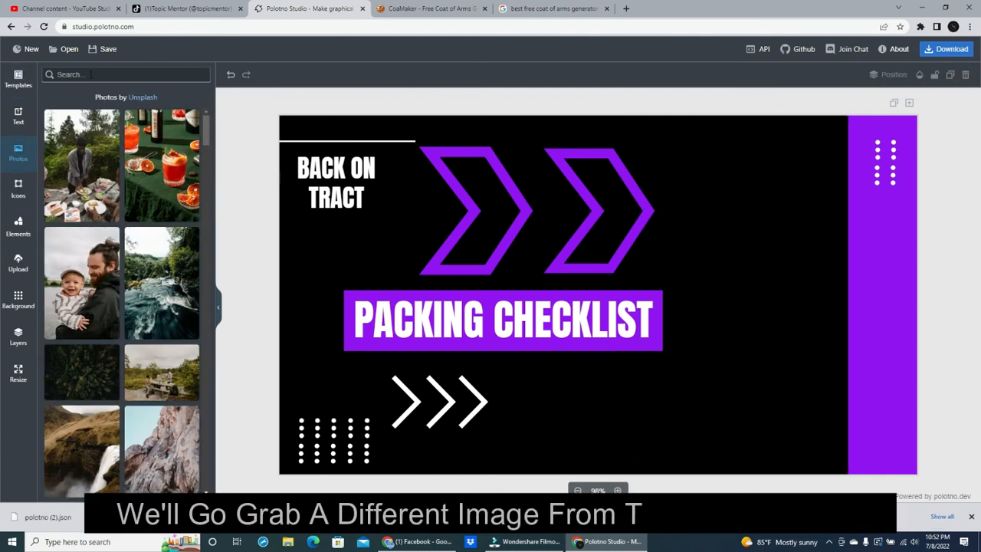
{"action": "type", "text": "g"}
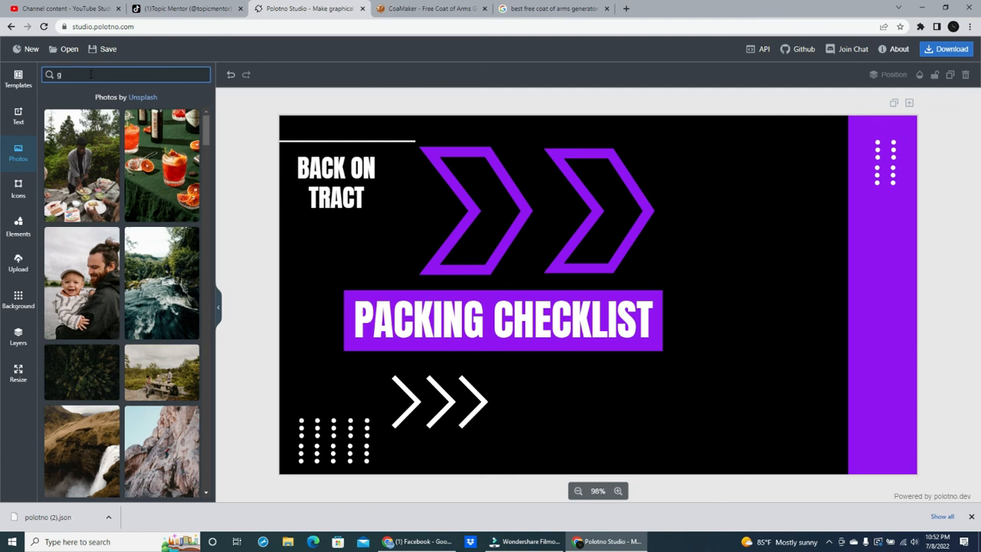
{"action": "type", "text": "irl"}
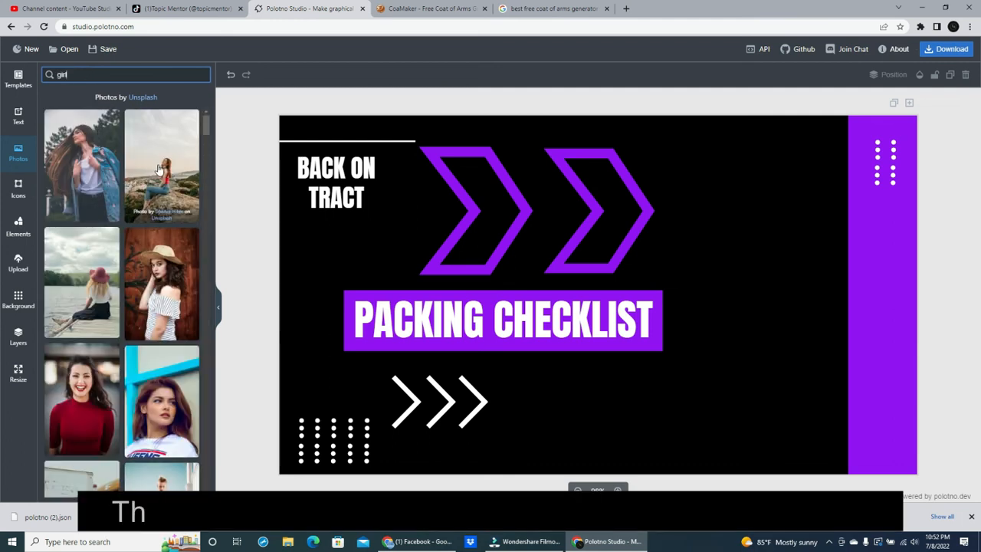
{"action": "left_click_drag", "start_coordinate": [161, 165], "coordinate": [371, 238]}
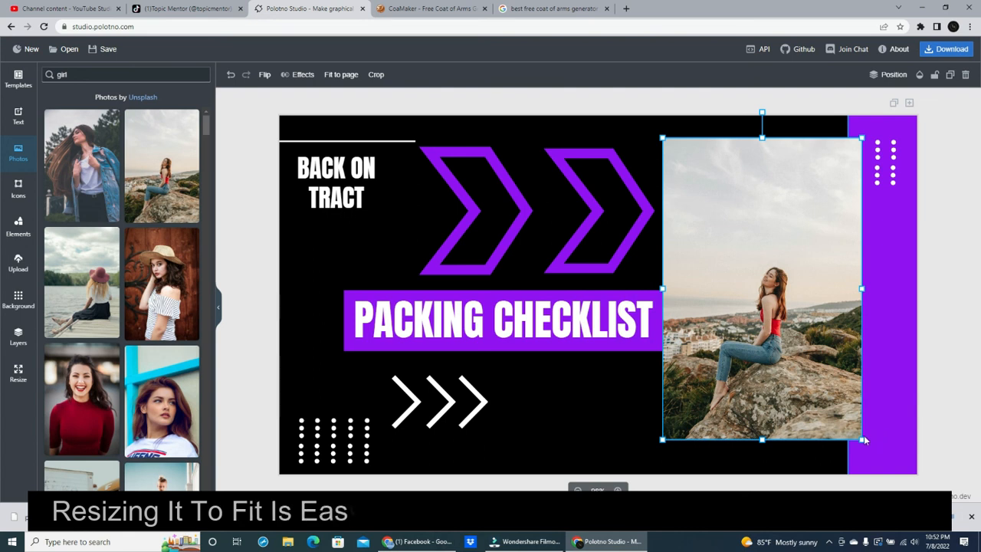
Enlarge the woman-on-rock photo to cover the right side and view the Position options.
{"action": "left_click_drag", "start_coordinate": [662, 138], "coordinate": [650, 119]}
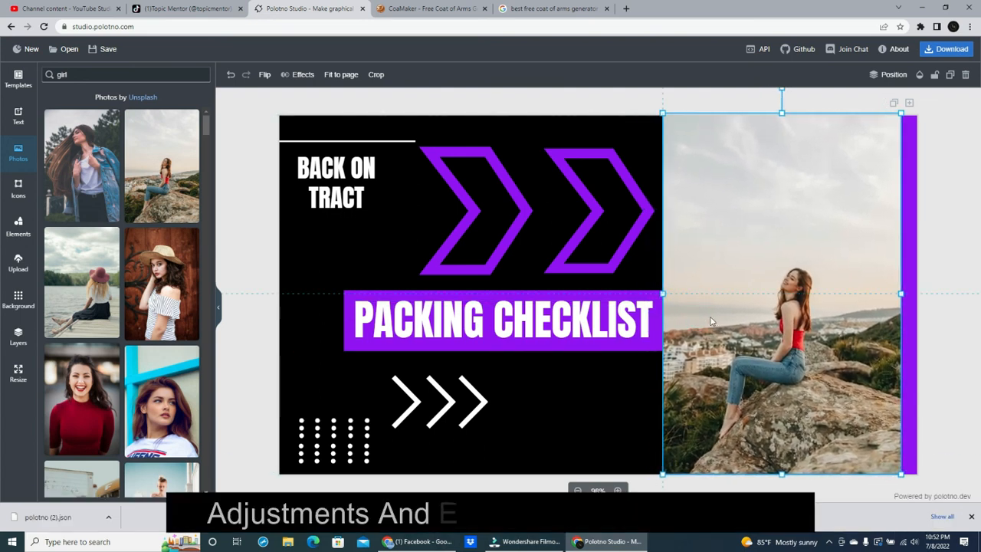
{"action": "left_click", "coordinate": [950, 224]}
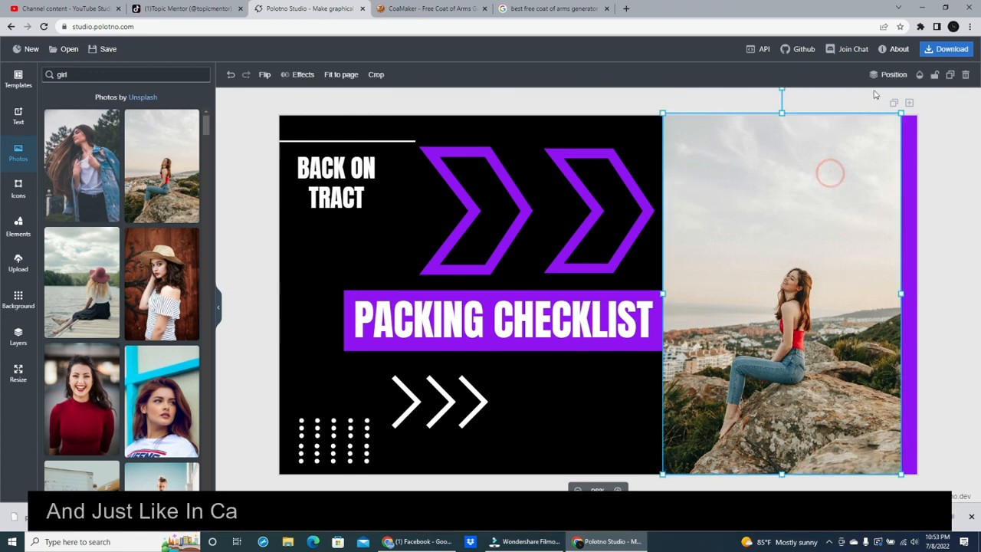
{"action": "left_click", "coordinate": [892, 74]}
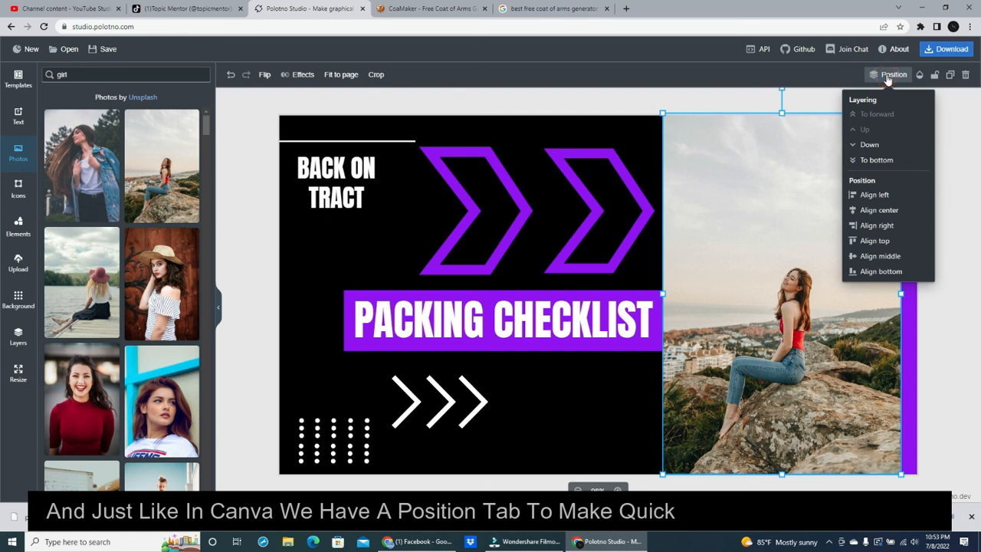
{"action": "mouse_move", "coordinate": [874, 241]}
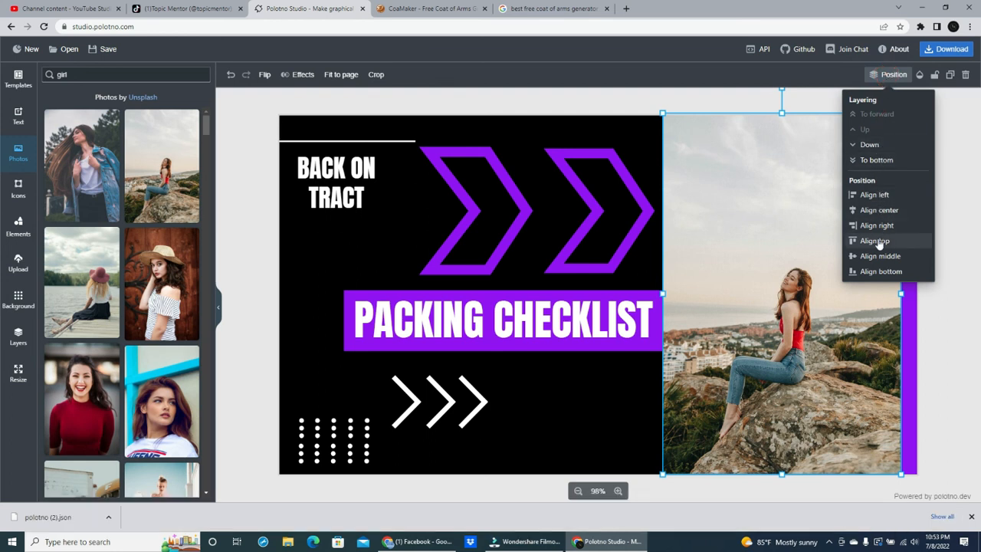
{"action": "mouse_move", "coordinate": [877, 224]}
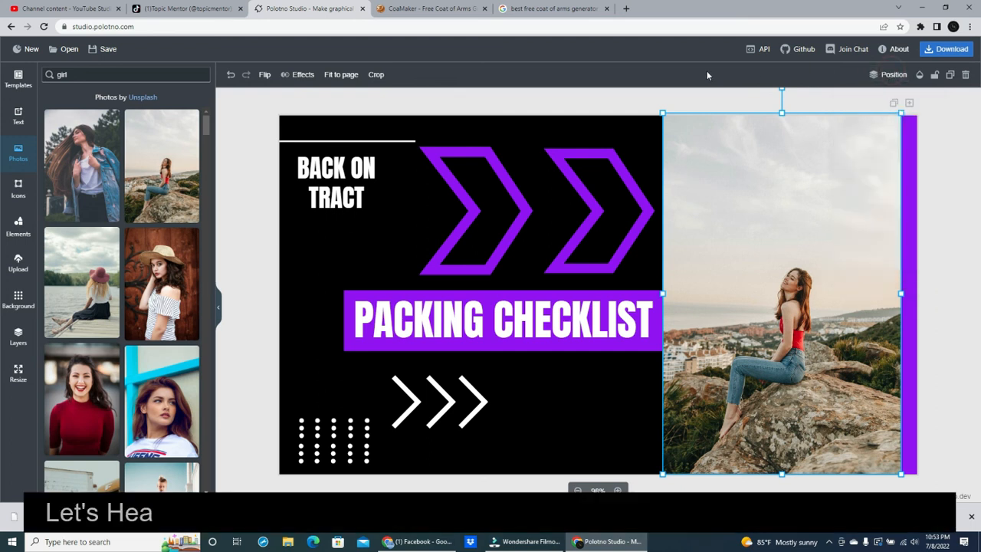
{"action": "mouse_move", "coordinate": [84, 165]}
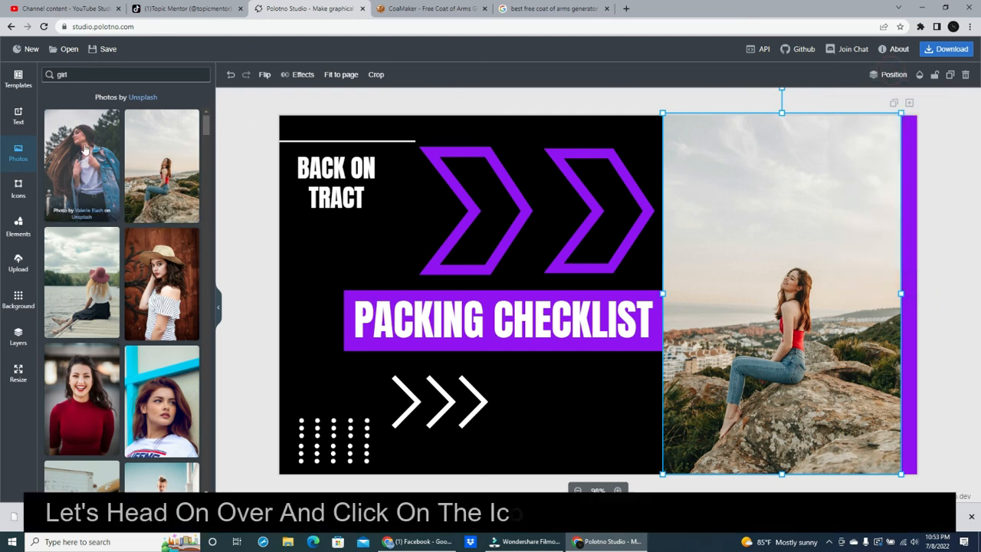
Add a 'youtube' icon, shrink it and move it onto the photo's top-left corner.
{"action": "left_click", "coordinate": [18, 187]}
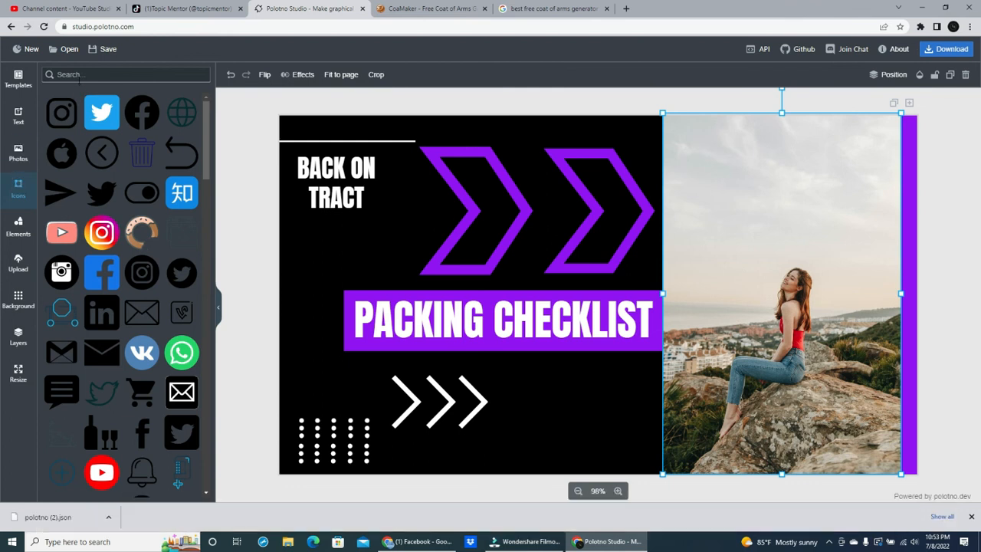
{"action": "type", "text": "yo"}
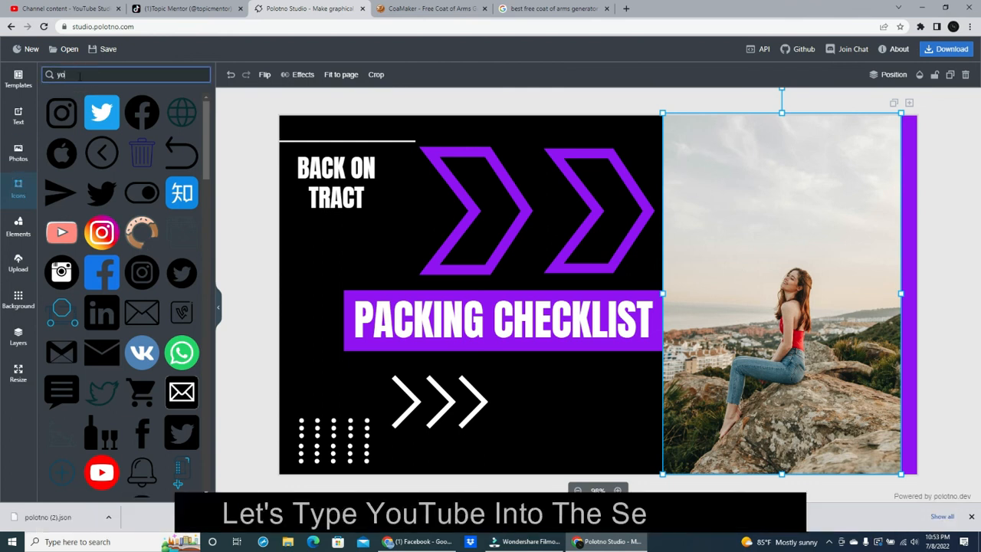
{"action": "type", "text": "youtube"}
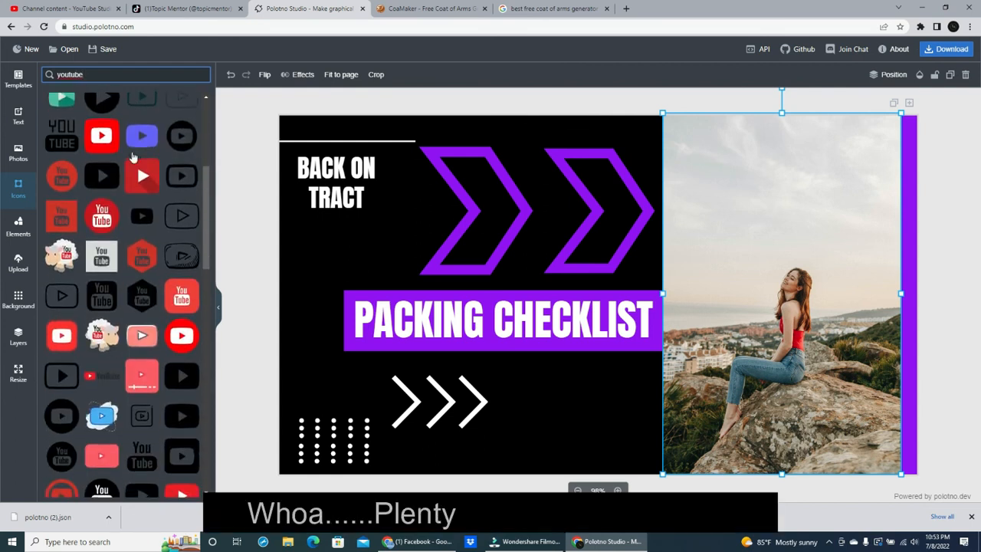
{"action": "scroll", "scroll_direction": "down", "scroll_amount": 3}
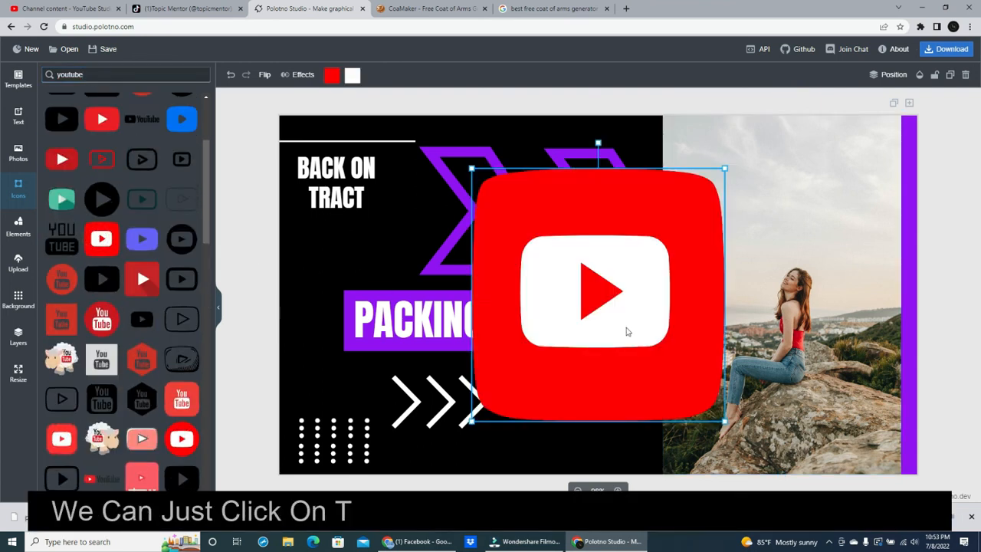
{"action": "left_click_drag", "start_coordinate": [598, 291], "coordinate": [721, 171]}
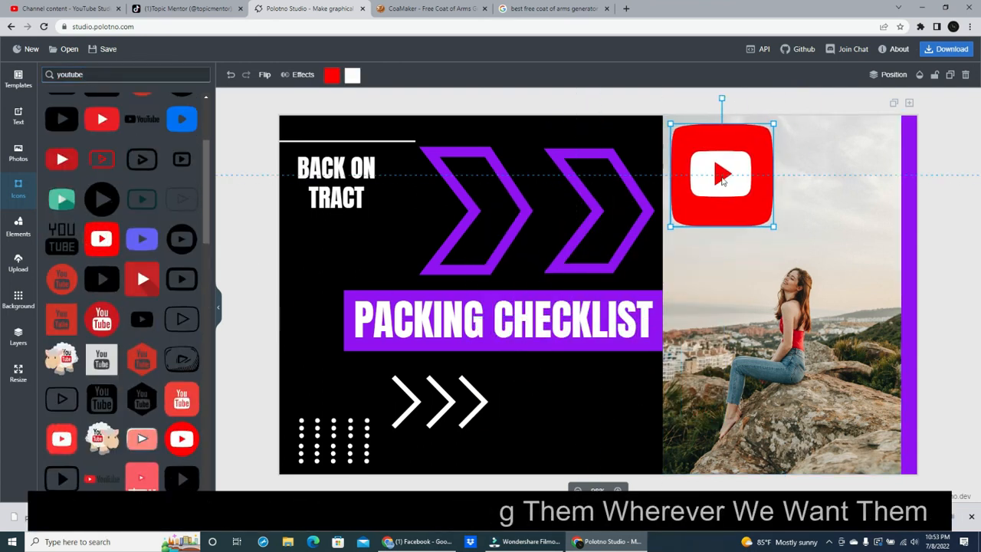
{"action": "left_click_drag", "start_coordinate": [720, 172], "coordinate": [837, 183]}
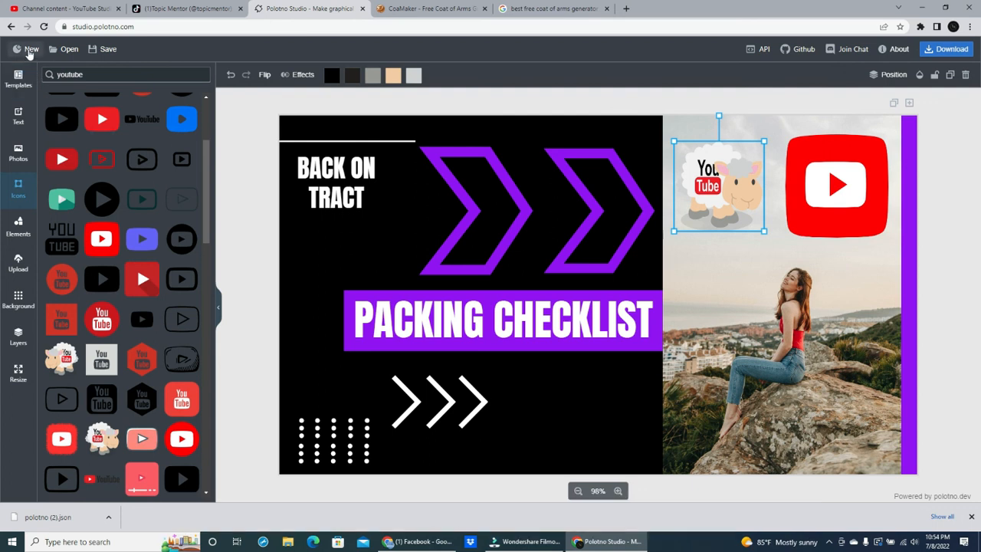
Start a new design, confirming removal of all content to leave a blank canvas.
{"action": "left_click", "coordinate": [31, 48]}
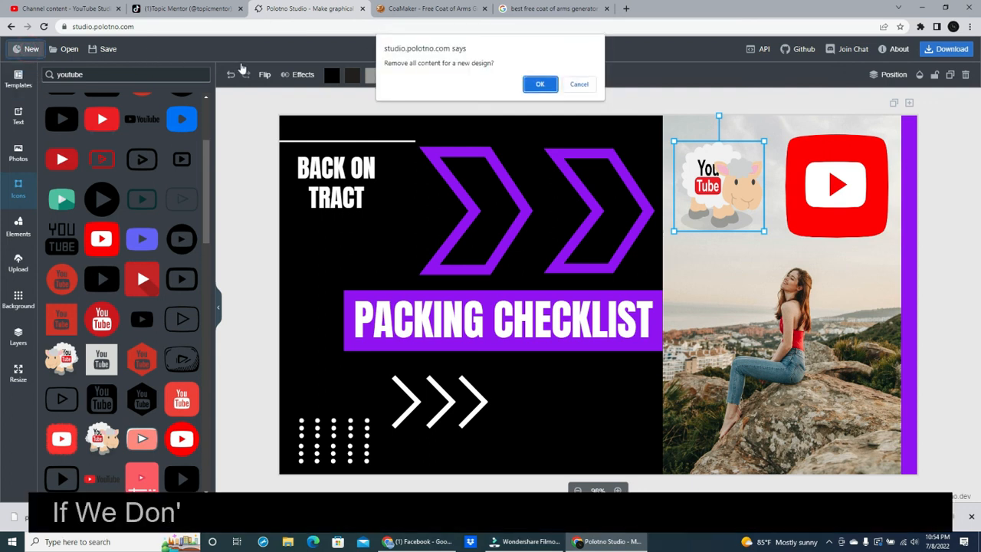
{"action": "left_click", "coordinate": [540, 80]}
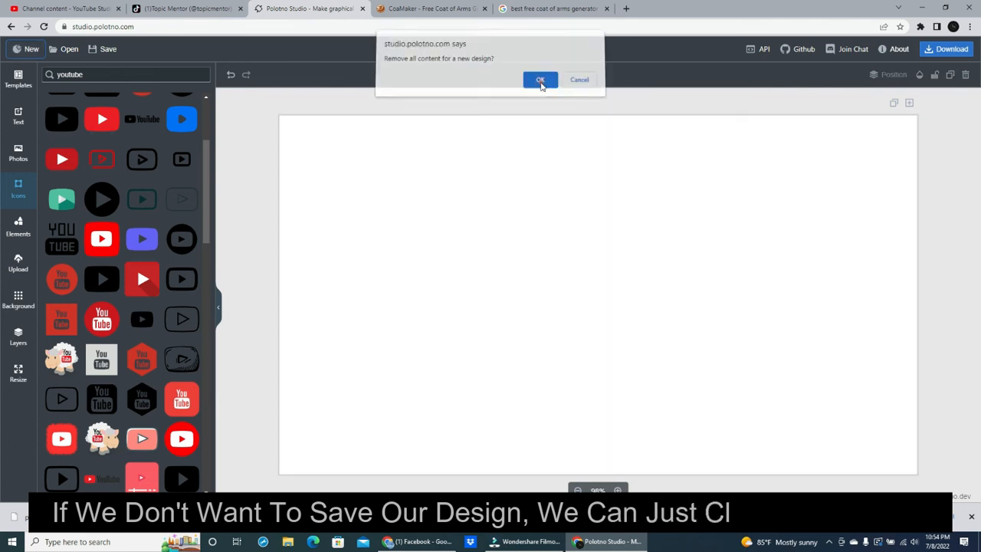
{"action": "left_click", "coordinate": [540, 79]}
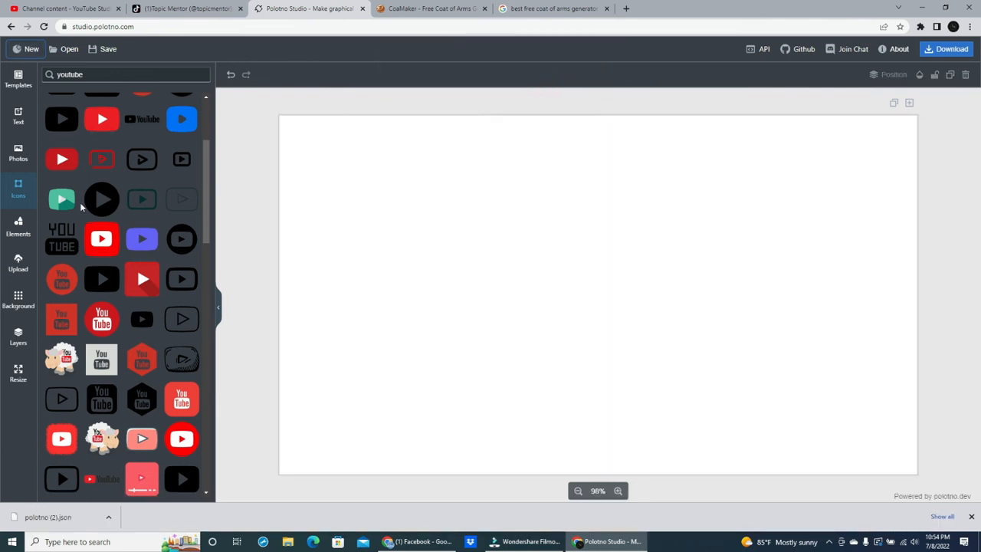
Try the colourful brick photo and red wave pattern as canvas backgrounds.
{"action": "left_click", "coordinate": [19, 298]}
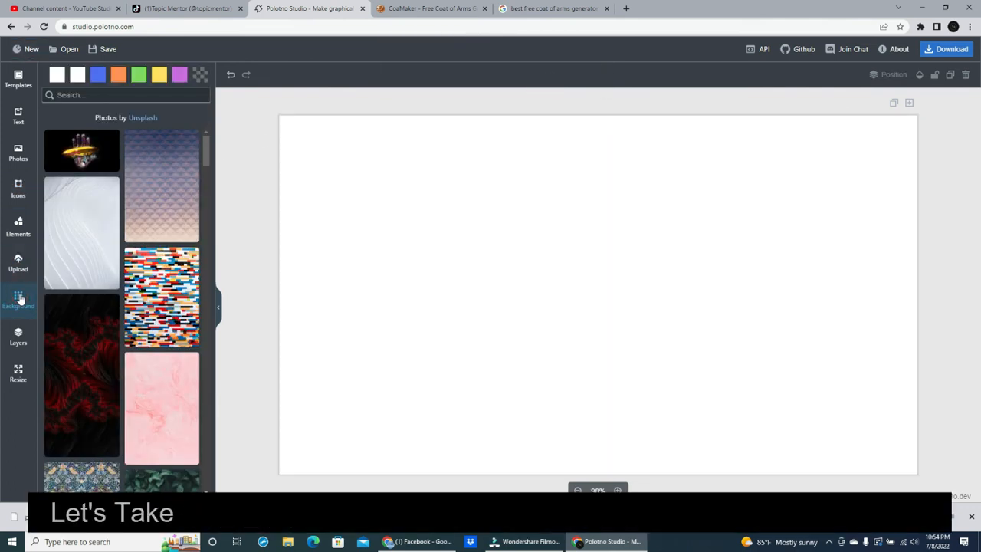
{"action": "mouse_move", "coordinate": [161, 310]}
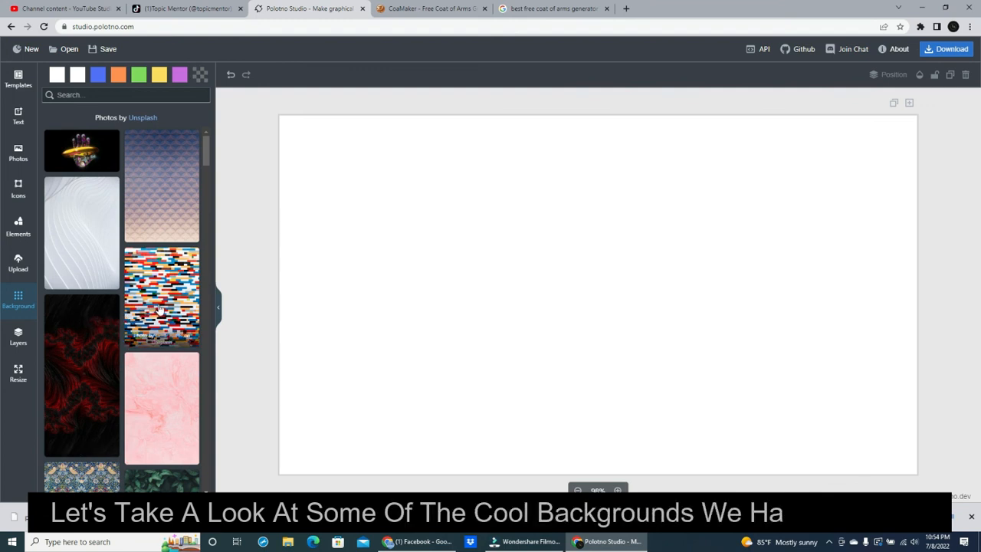
{"action": "left_click", "coordinate": [161, 298]}
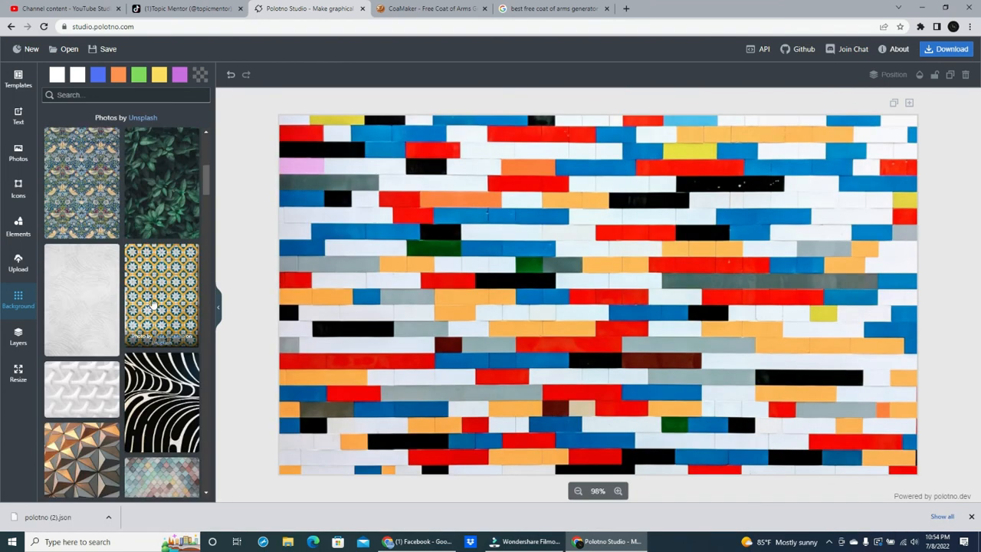
{"action": "left_click", "coordinate": [83, 214]}
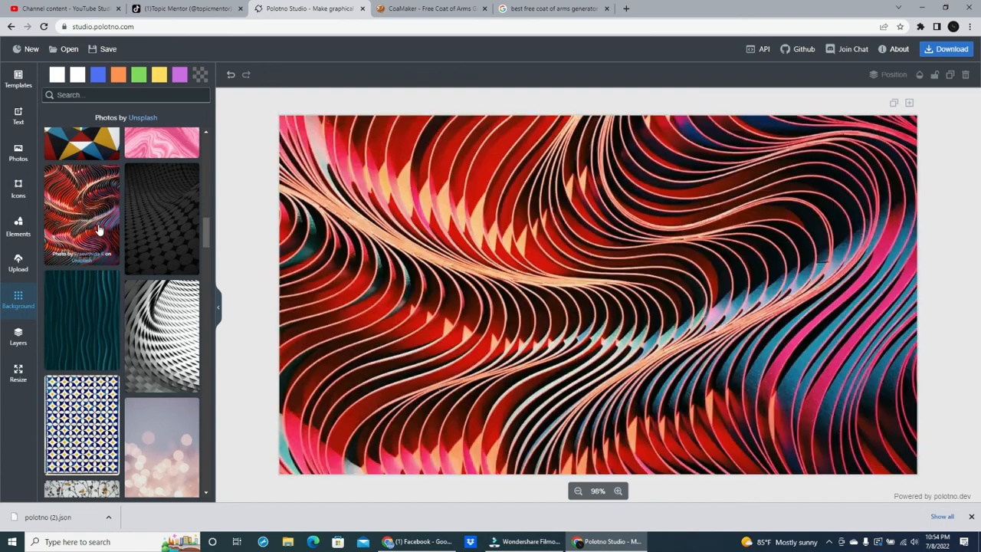
Search backgrounds for 'waterfall' and set a waterfall photo as the background.
{"action": "left_click", "coordinate": [126, 95]}
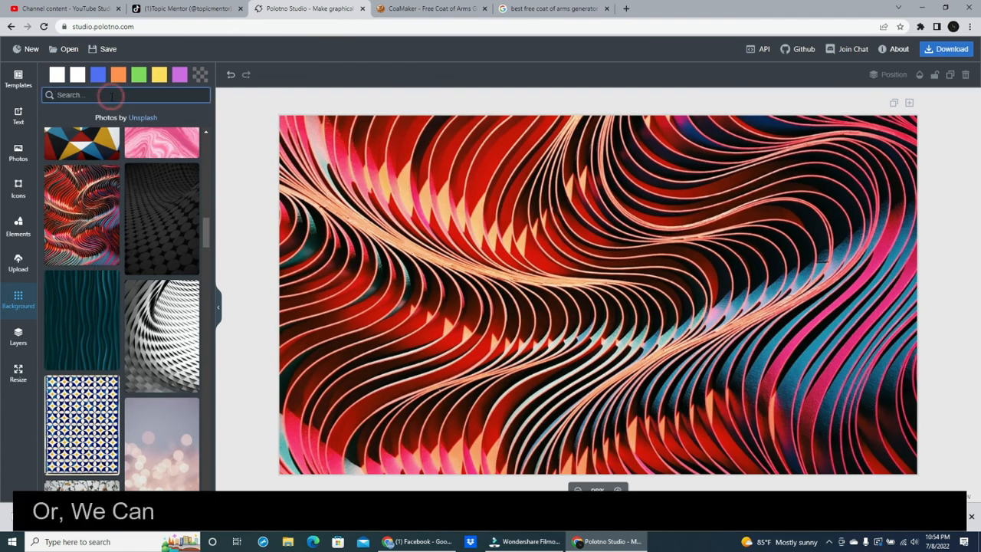
{"action": "type", "text": "waterfall"}
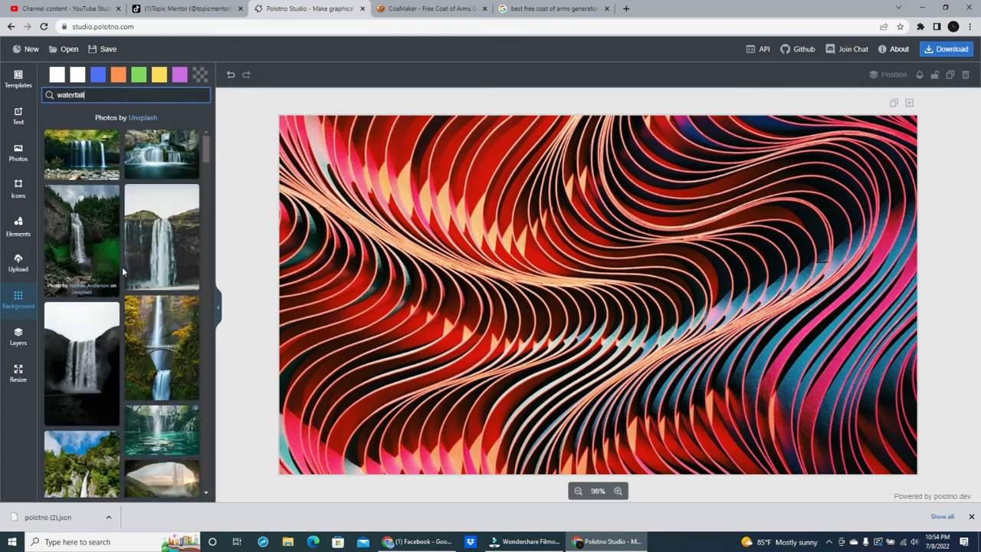
{"action": "left_click", "coordinate": [161, 429]}
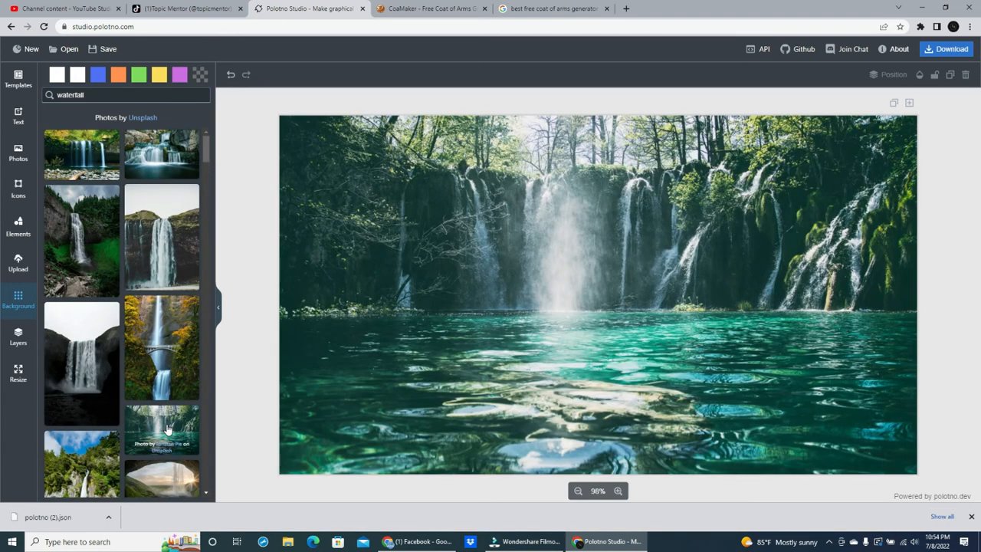
{"action": "left_click", "coordinate": [18, 115]}
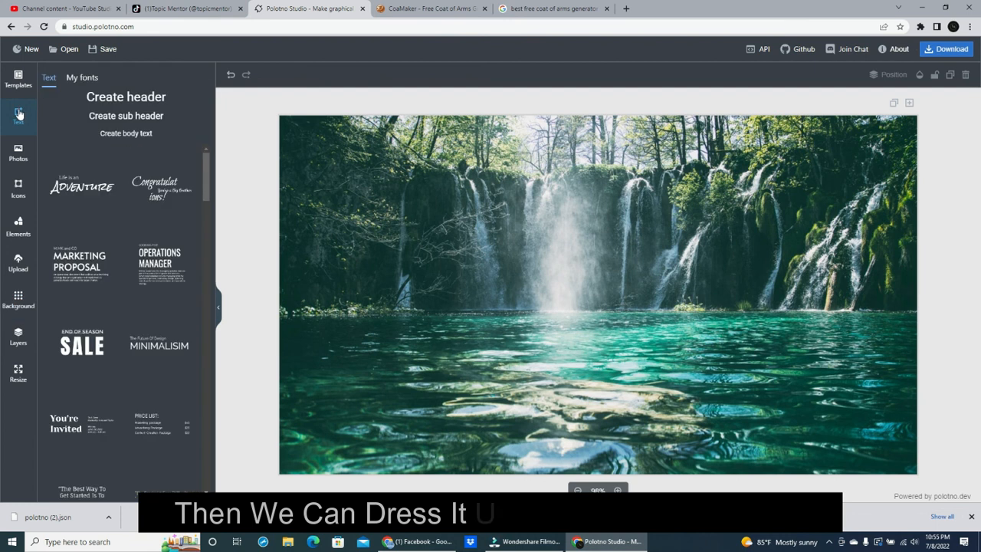
Add the MINIMALISIM title preset, colour it purple and reposition 'The Future Of Design' above it.
{"action": "left_click", "coordinate": [159, 345]}
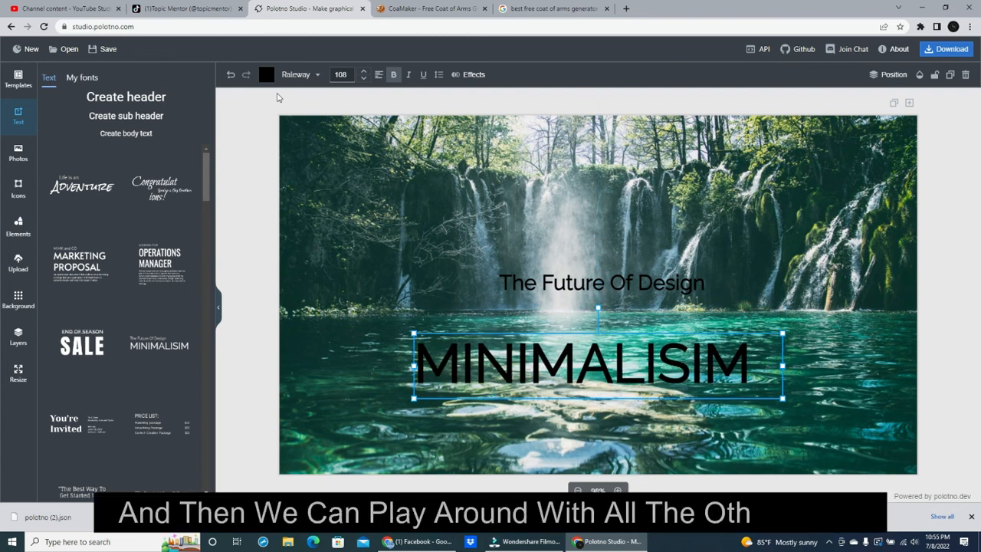
{"action": "left_click", "coordinate": [267, 73]}
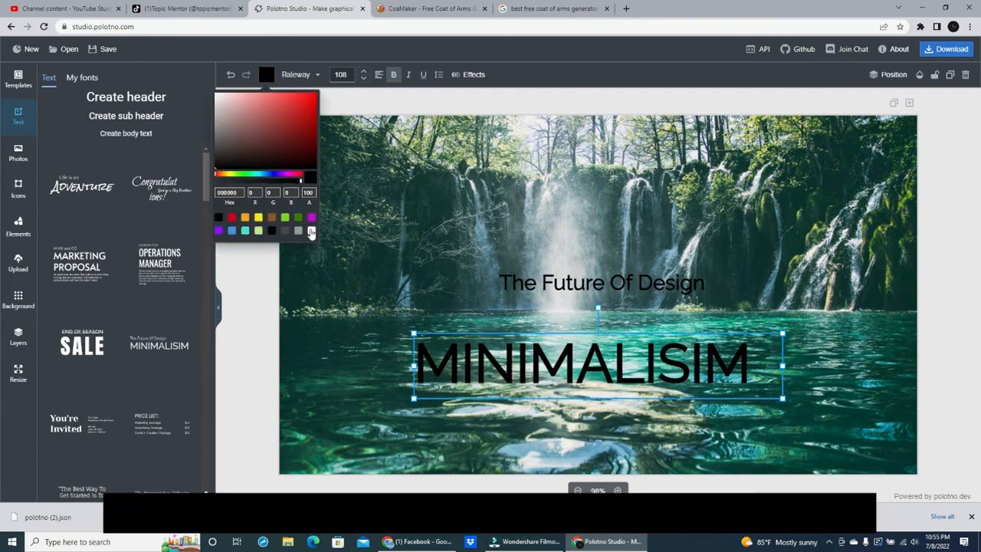
{"action": "left_click", "coordinate": [218, 217]}
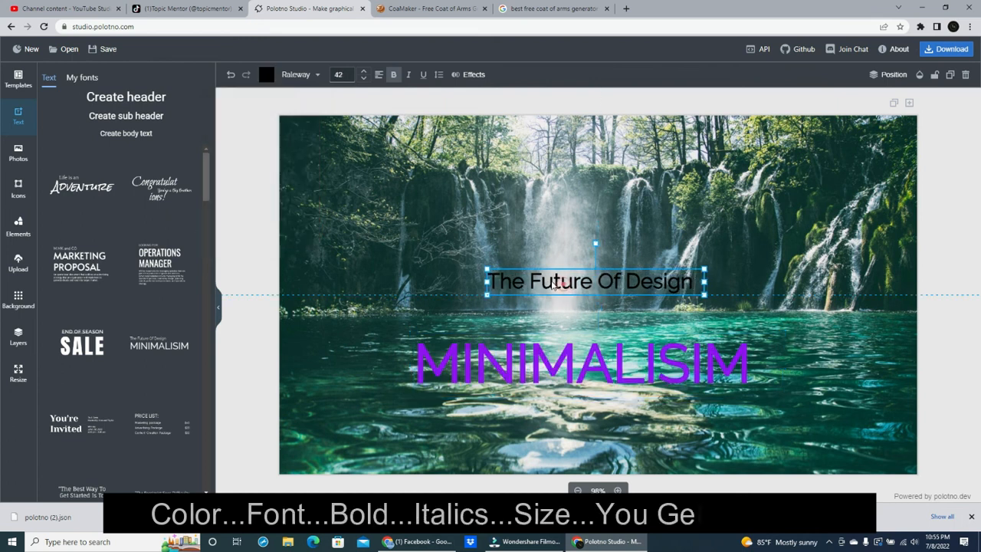
{"action": "left_click_drag", "start_coordinate": [590, 281], "coordinate": [591, 325]}
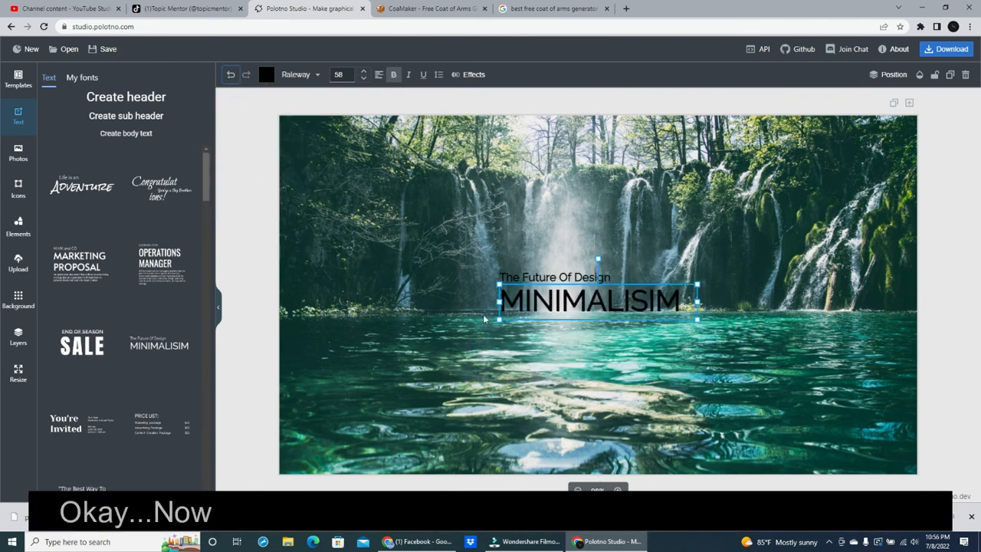
Delete the MINIMALISIM title and remove 'The Future Of Design' text, leaving only the waterfall.
{"action": "key", "text": "Delete"}
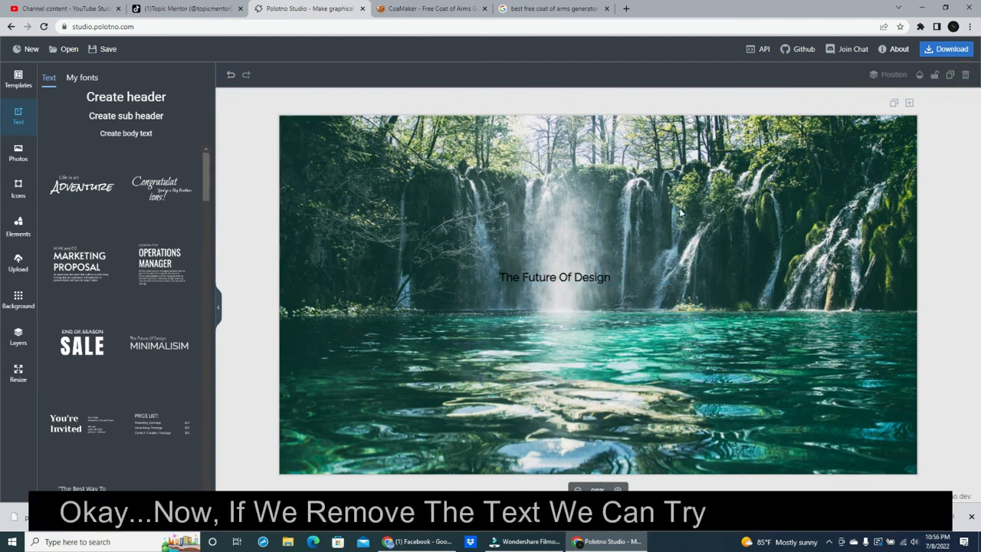
{"action": "left_click", "coordinate": [555, 276]}
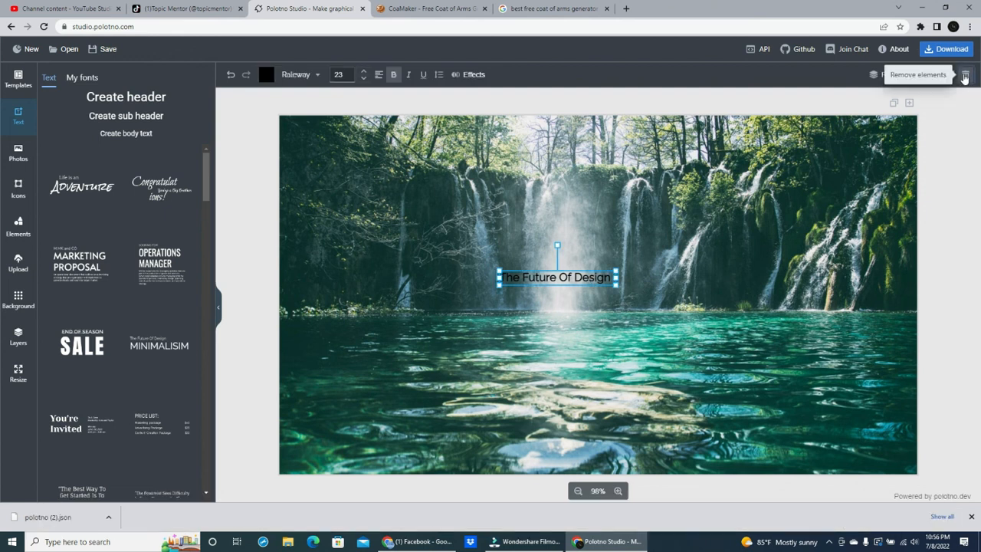
{"action": "left_click", "coordinate": [966, 76]}
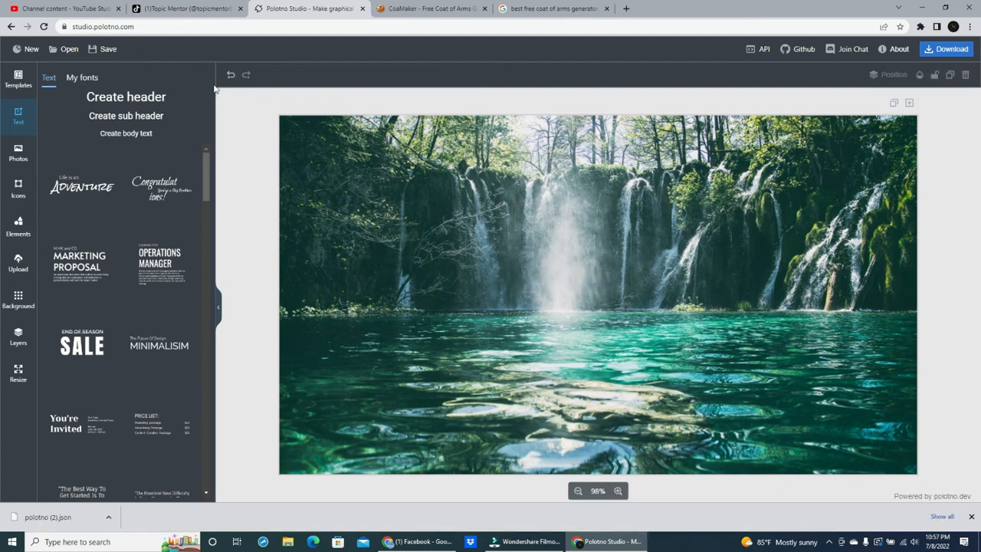
{"action": "left_click", "coordinate": [18, 373]}
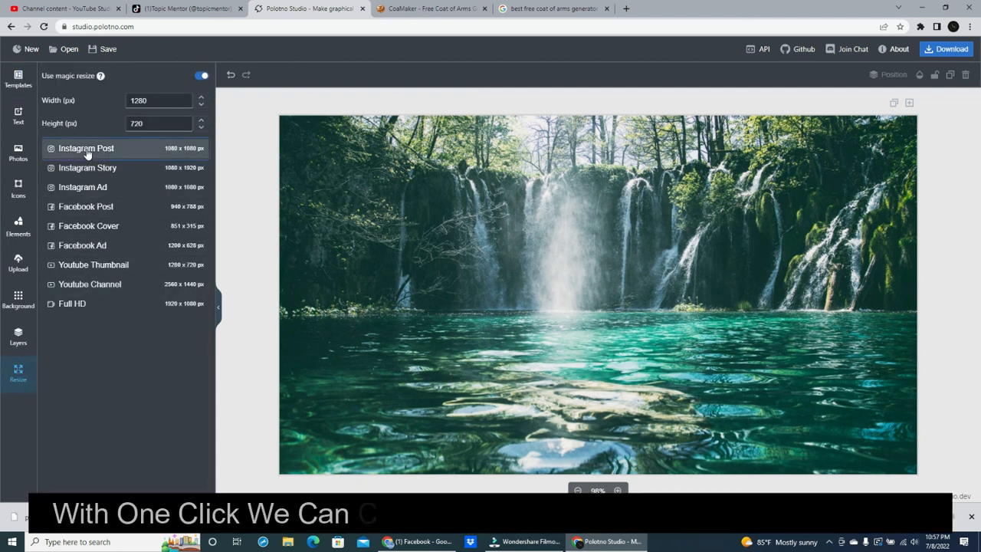
Resize to Instagram Post square and apply the Travel template.
{"action": "left_click", "coordinate": [86, 147]}
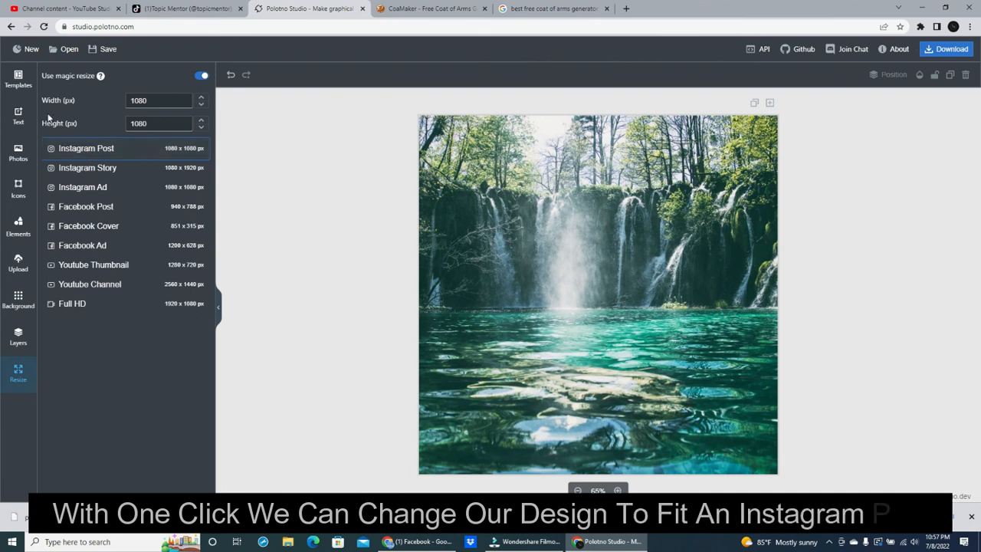
{"action": "left_click", "coordinate": [18, 79]}
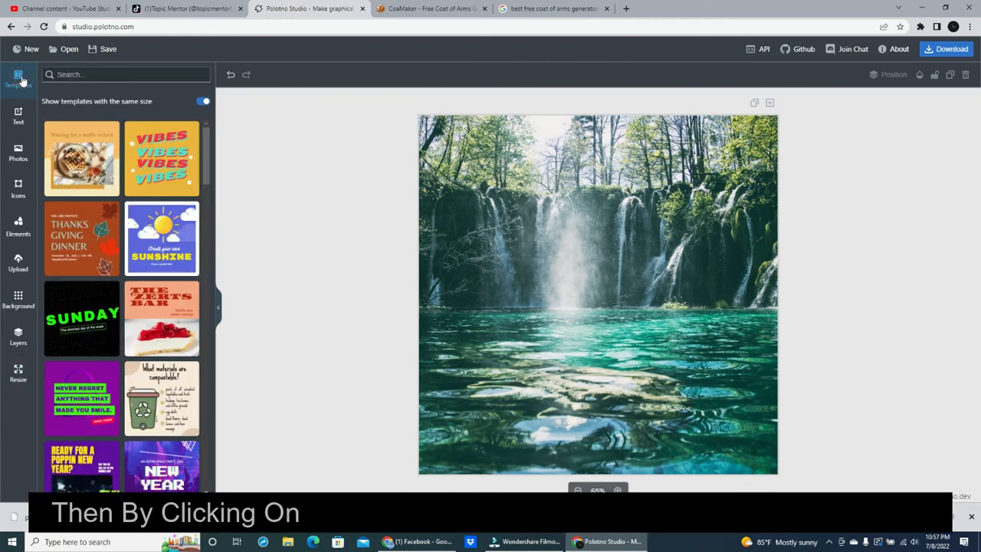
{"action": "scroll", "scroll_direction": "down", "scroll_amount": 3}
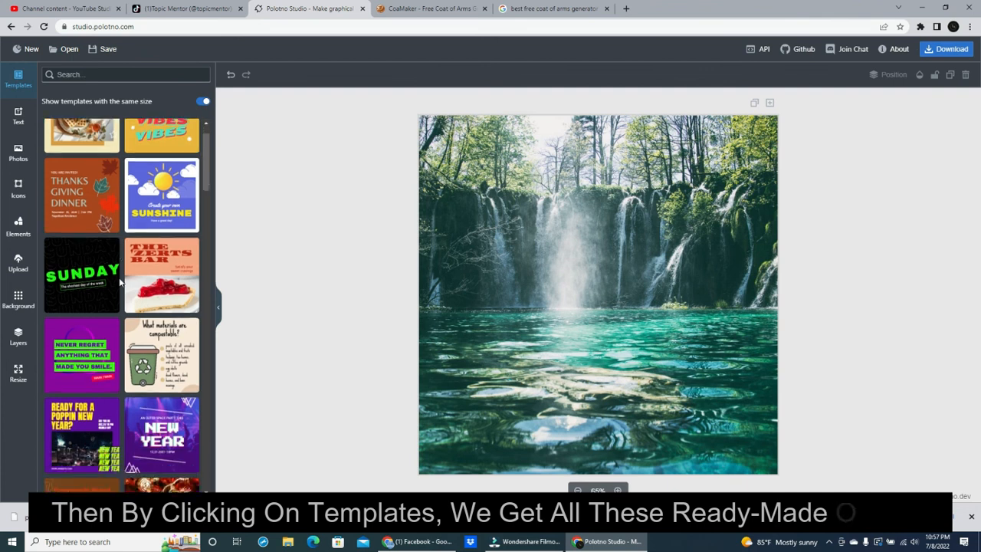
{"action": "scroll", "scroll_direction": "down", "scroll_amount": 3}
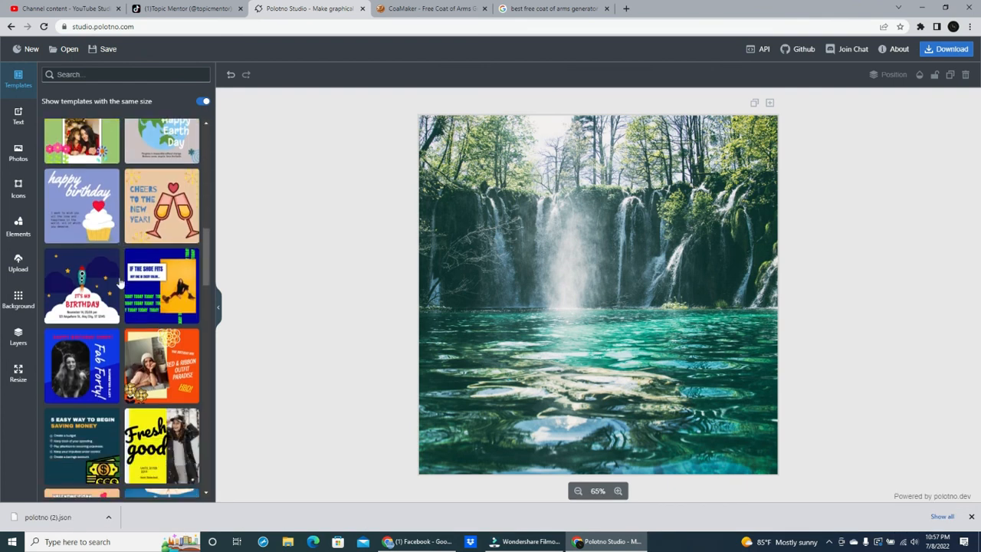
{"action": "scroll", "scroll_direction": "down", "scroll_amount": 3}
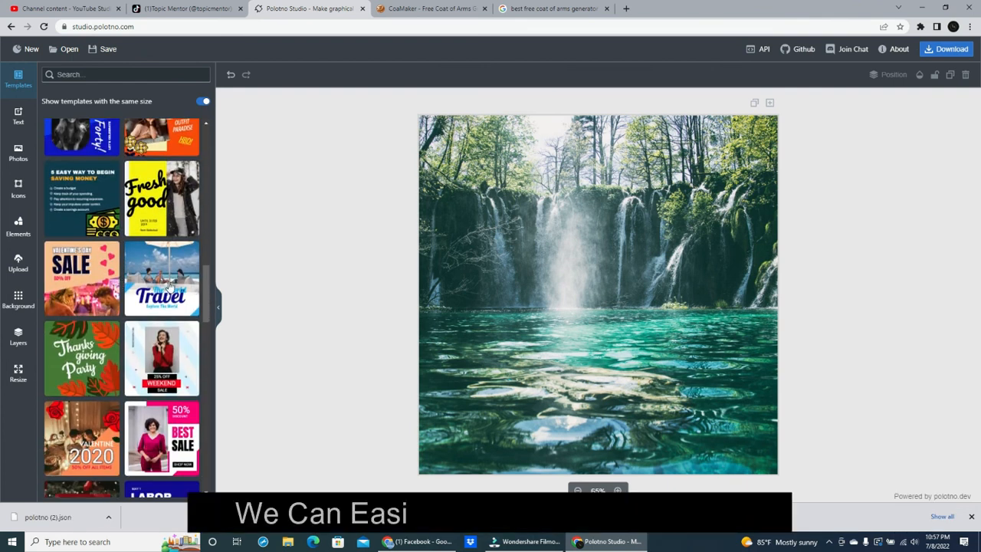
{"action": "left_click", "coordinate": [161, 279]}
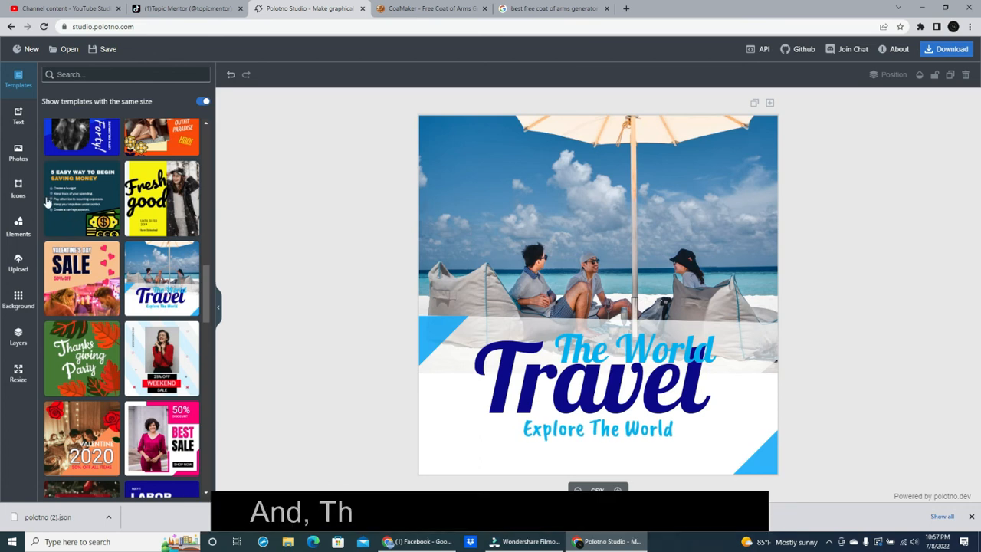
Search icons for 'social media', then request a new blank design.
{"action": "left_click", "coordinate": [18, 187]}
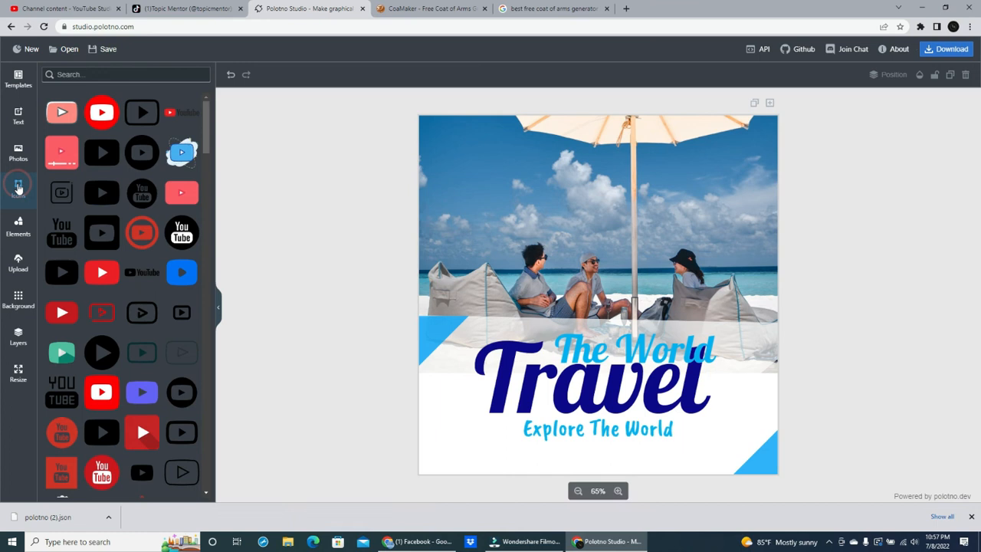
{"action": "type", "text": "social media"}
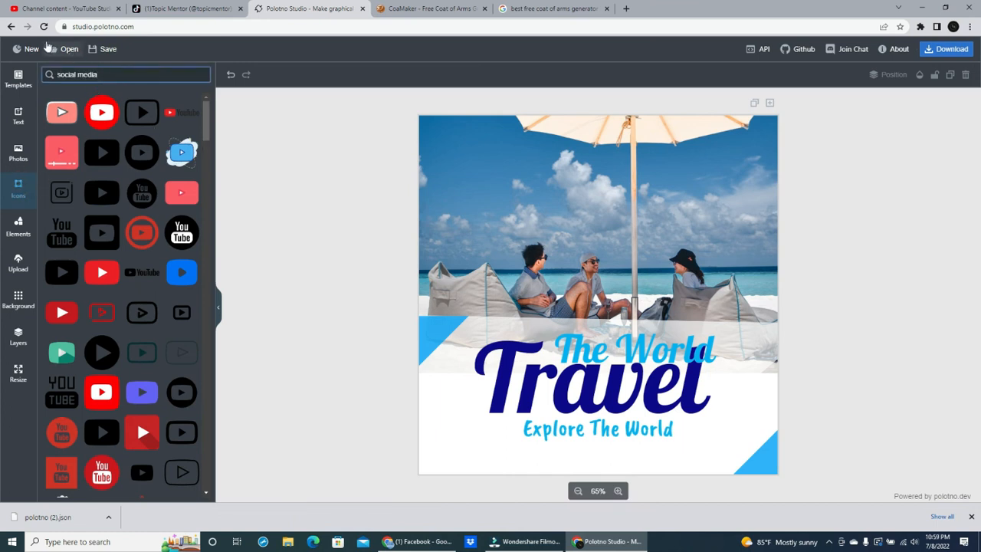
{"action": "left_click", "coordinate": [31, 48]}
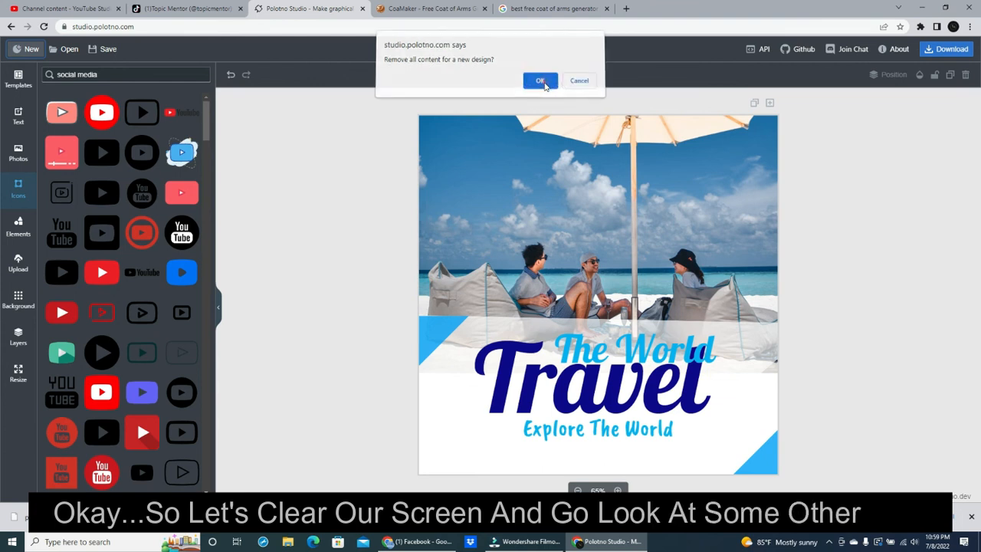
Confirm clearing all content and browse the Elements collection.
{"action": "left_click", "coordinate": [540, 80]}
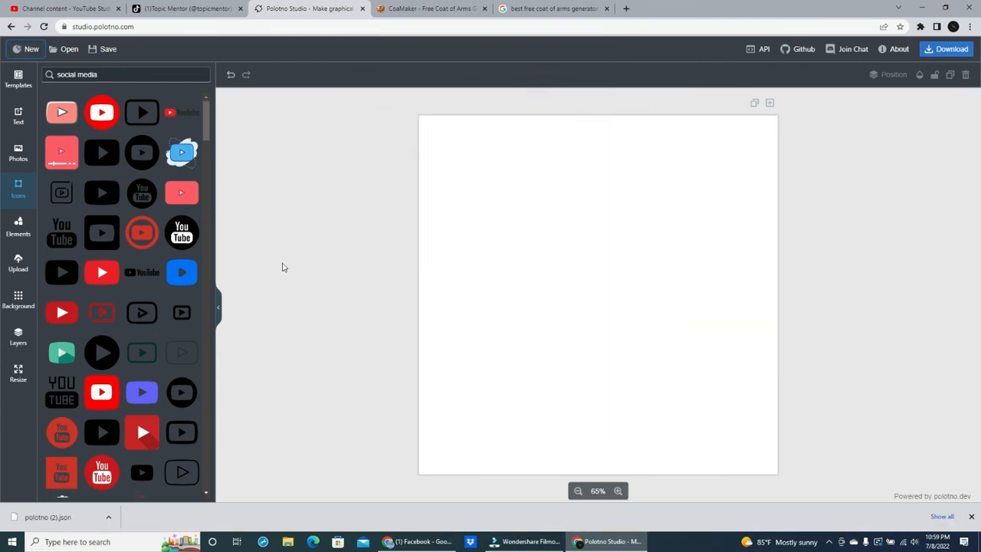
{"action": "left_click", "coordinate": [18, 227]}
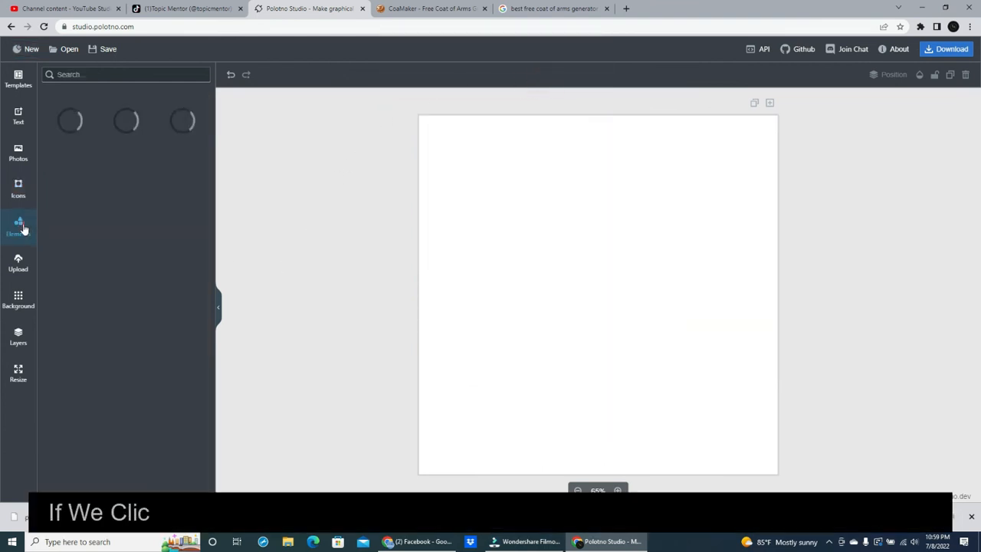
{"action": "left_click", "coordinate": [18, 227]}
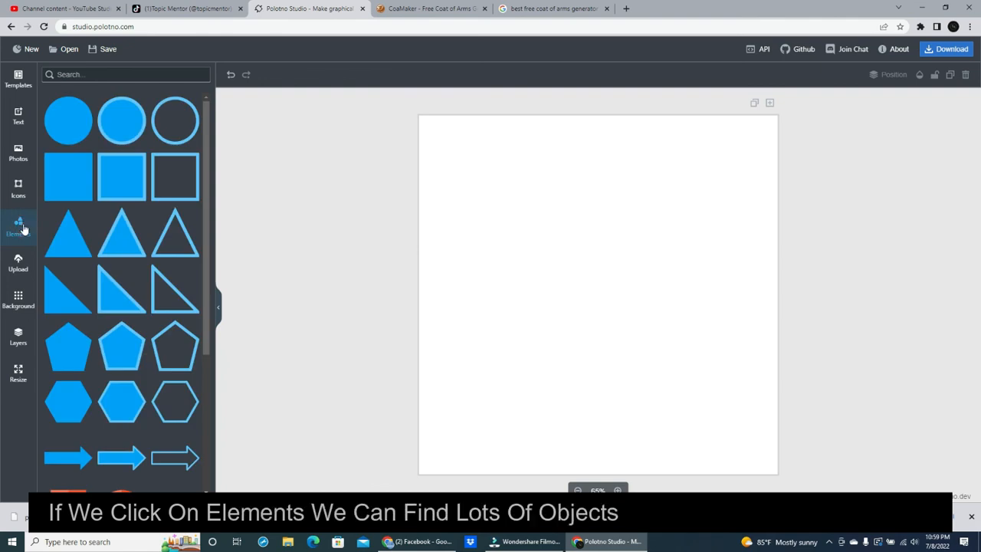
{"action": "scroll", "scroll_direction": "down", "scroll_amount": 3}
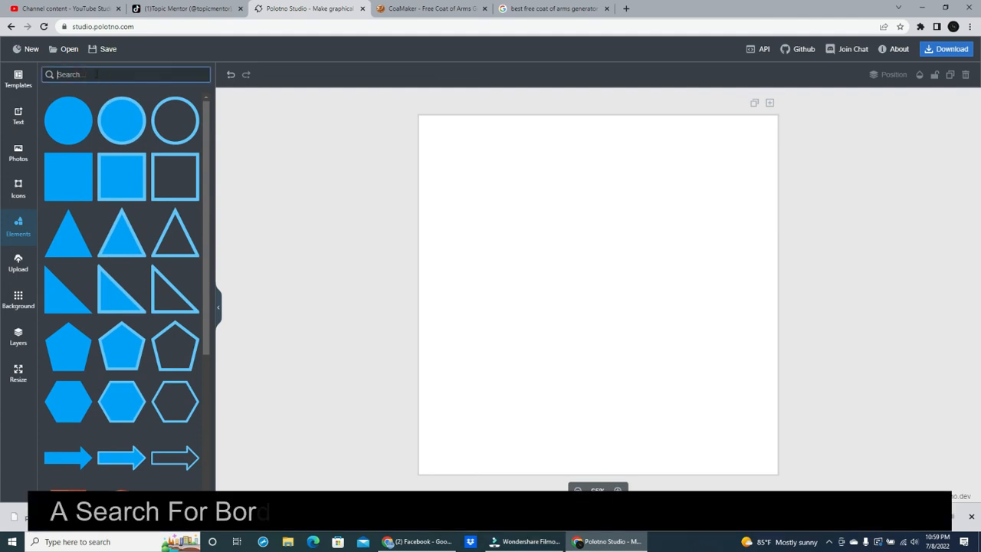
Search elements for 'borders' and scroll through the frame and border results.
{"action": "type", "text": "bord"}
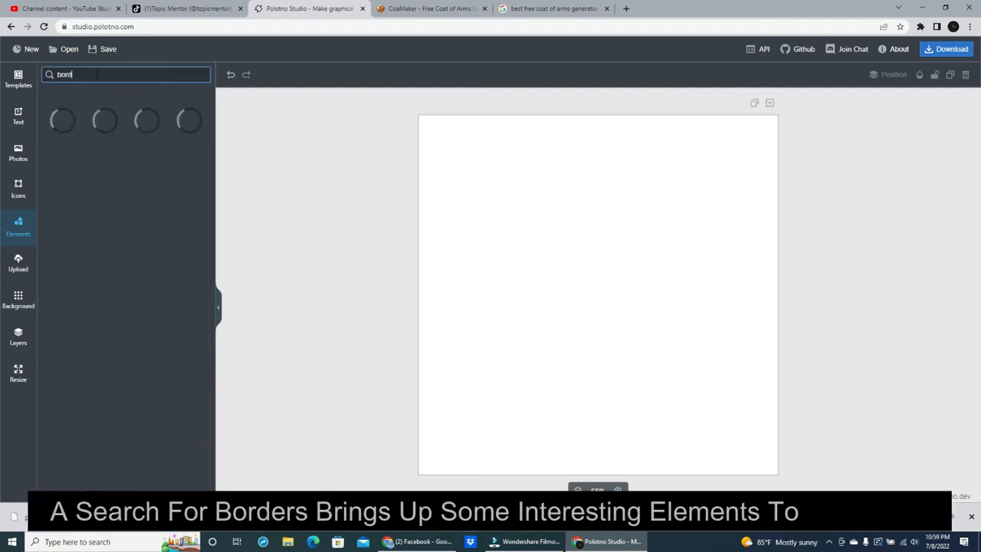
{"action": "type", "text": "ers"}
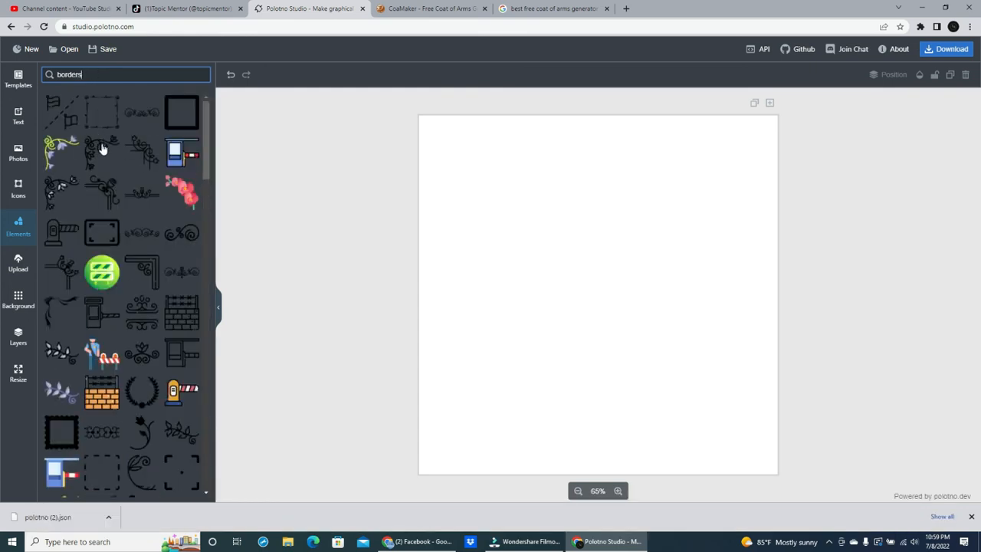
{"action": "scroll", "scroll_direction": "down", "scroll_amount": 3}
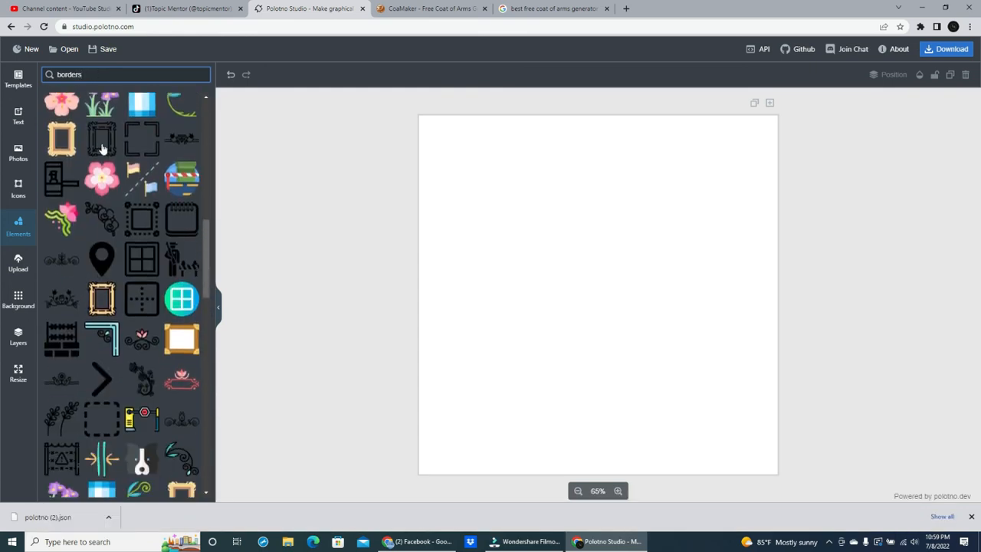
{"action": "scroll", "scroll_direction": "down", "scroll_amount": 3}
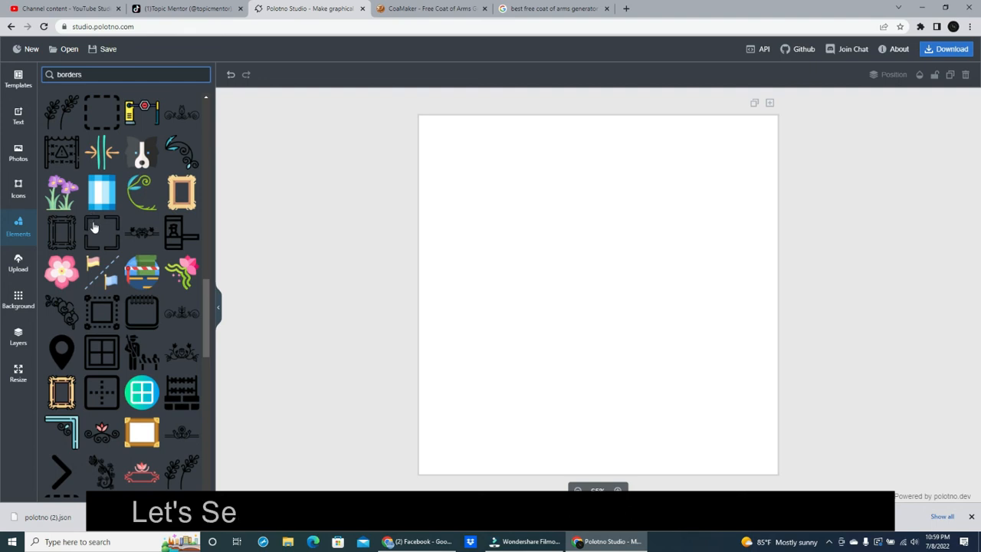
Add the black bracket border and enlarge it to span the whole page.
{"action": "left_click", "coordinate": [102, 230]}
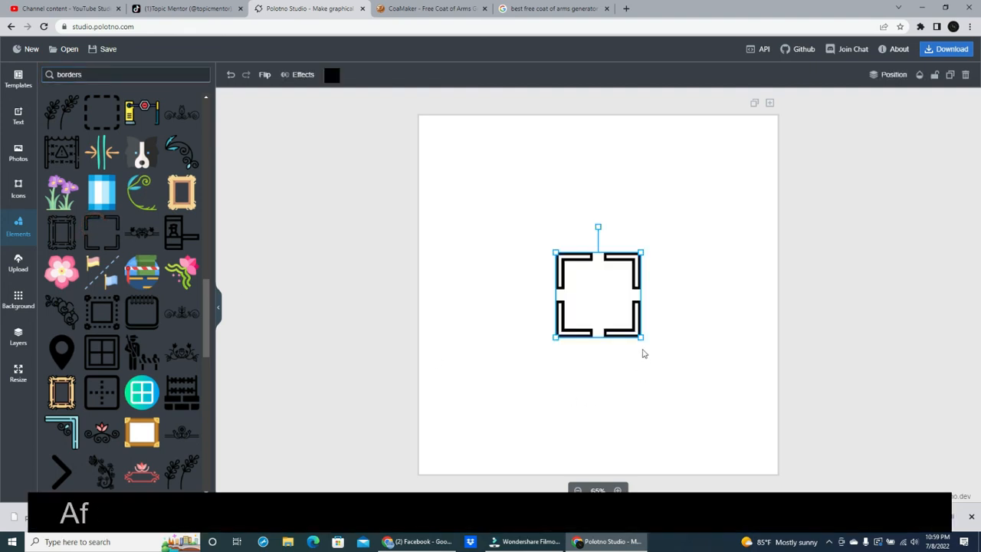
{"action": "left_click_drag", "start_coordinate": [644, 337], "coordinate": [776, 474]}
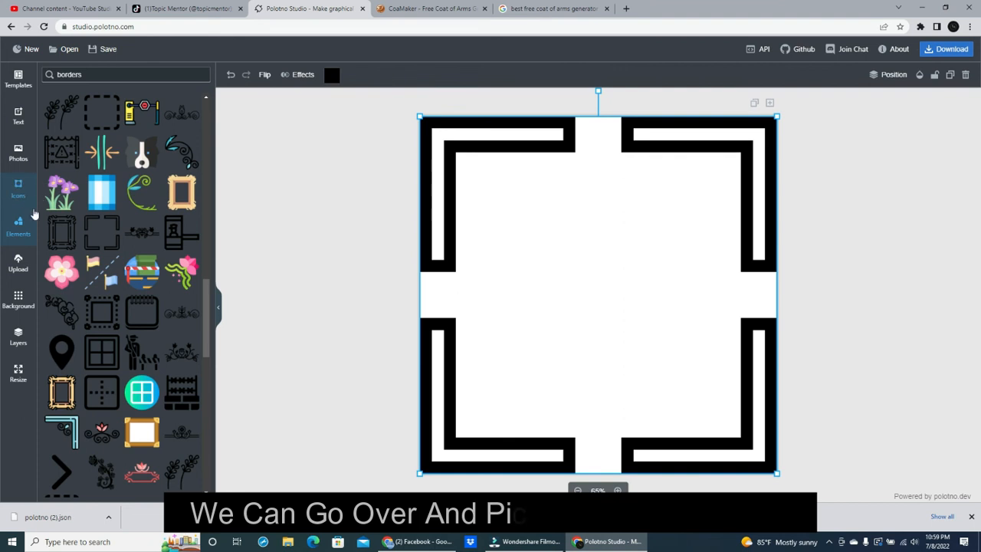
Apply the scalloped pattern photo as page background, then load the prepared camera slide via the text presets.
{"action": "left_click", "coordinate": [18, 297]}
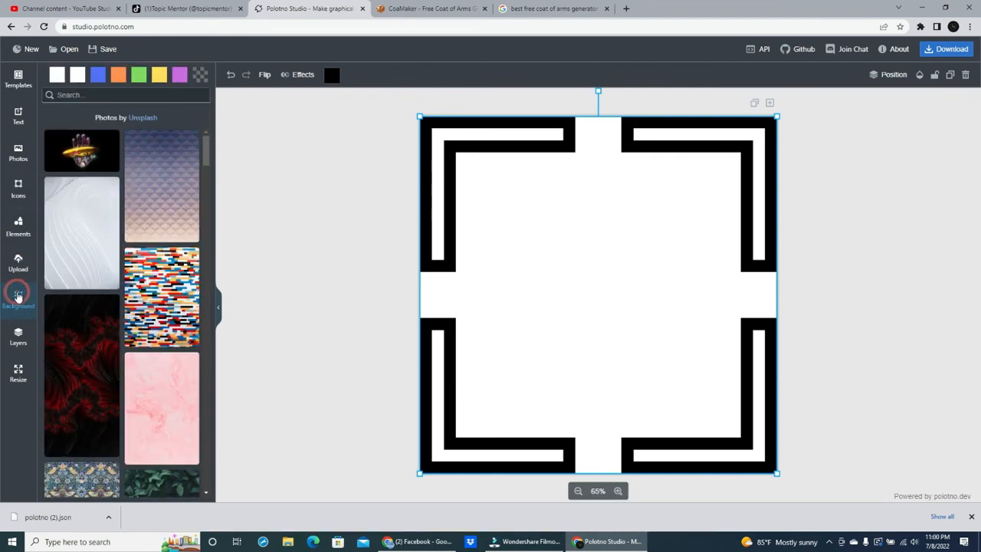
{"action": "left_click", "coordinate": [161, 187]}
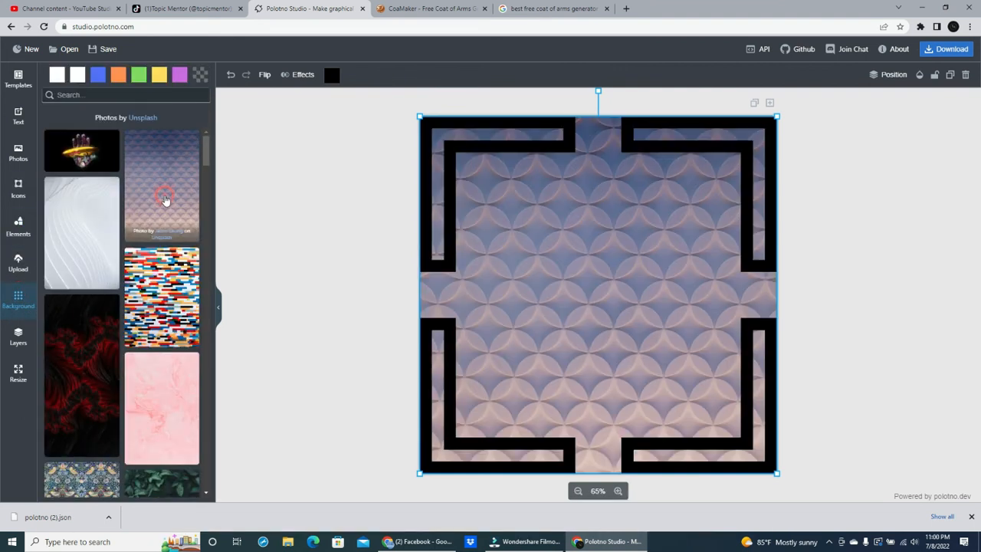
{"action": "left_click", "coordinate": [18, 115]}
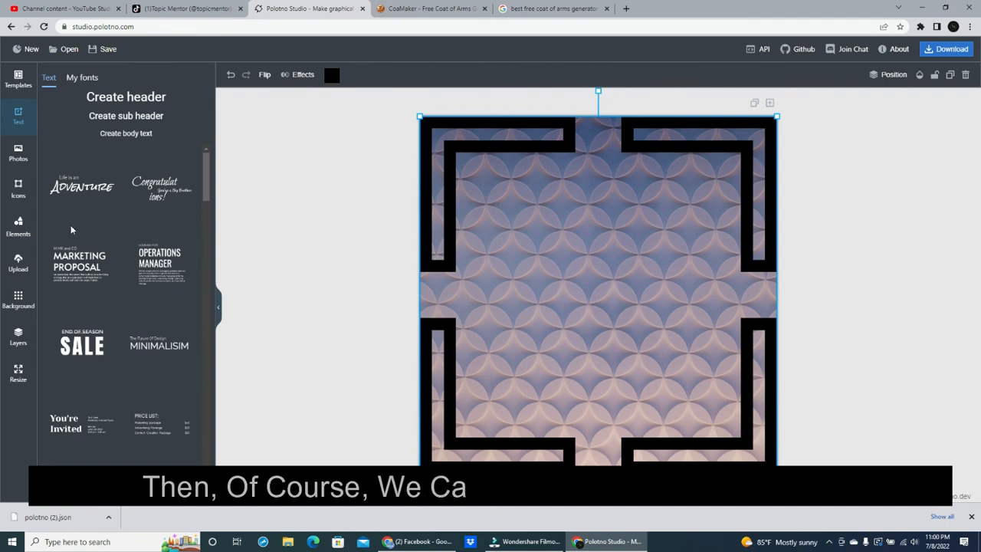
{"action": "left_click", "coordinate": [82, 345]}
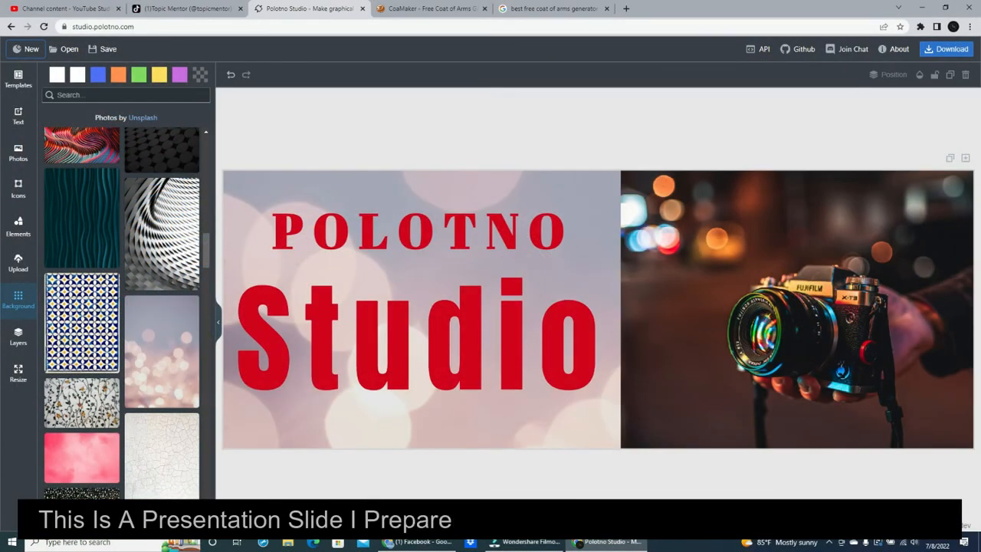
{"action": "mouse_move", "coordinate": [299, 143]}
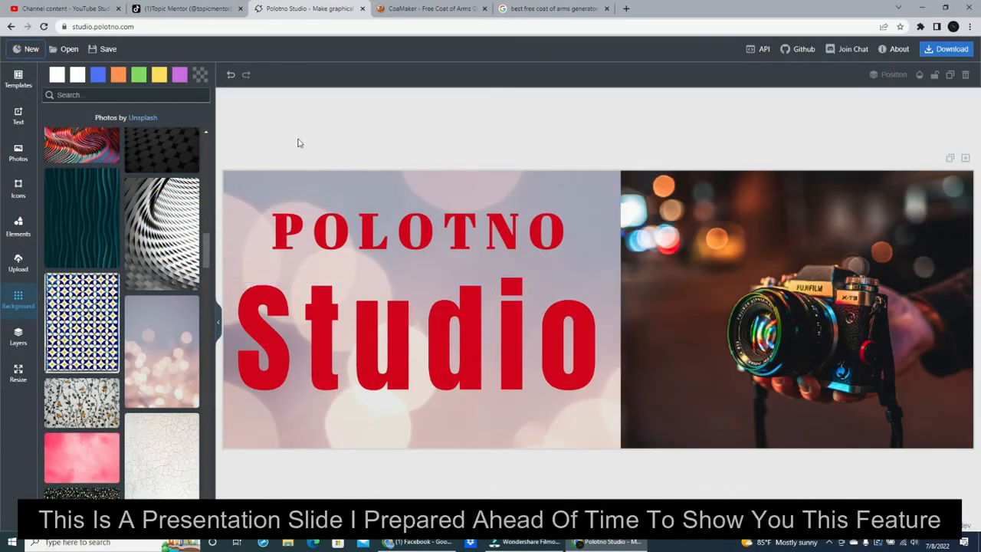
{"action": "mouse_move", "coordinate": [96, 50]}
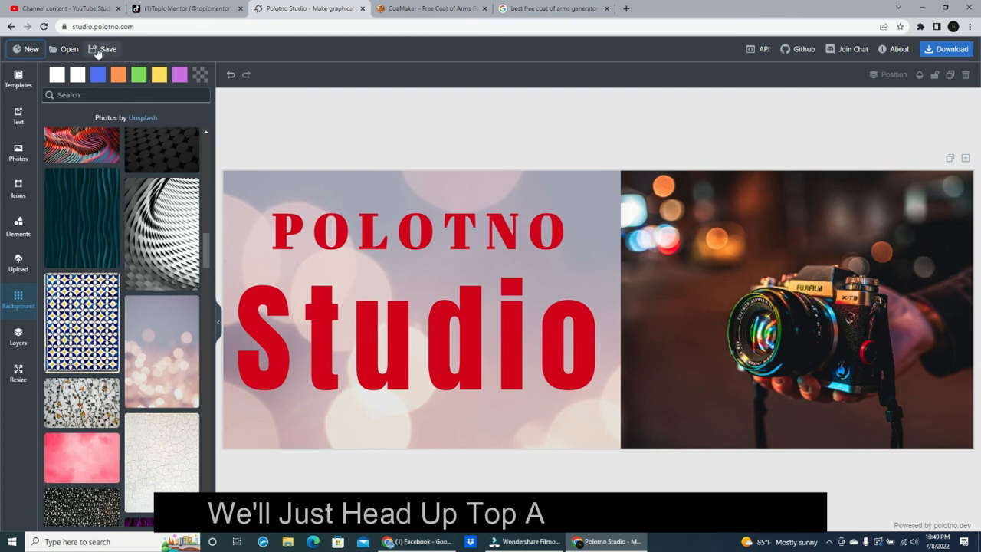
Save the camera slide design as a downloadable JSON project file.
{"action": "left_click", "coordinate": [107, 48]}
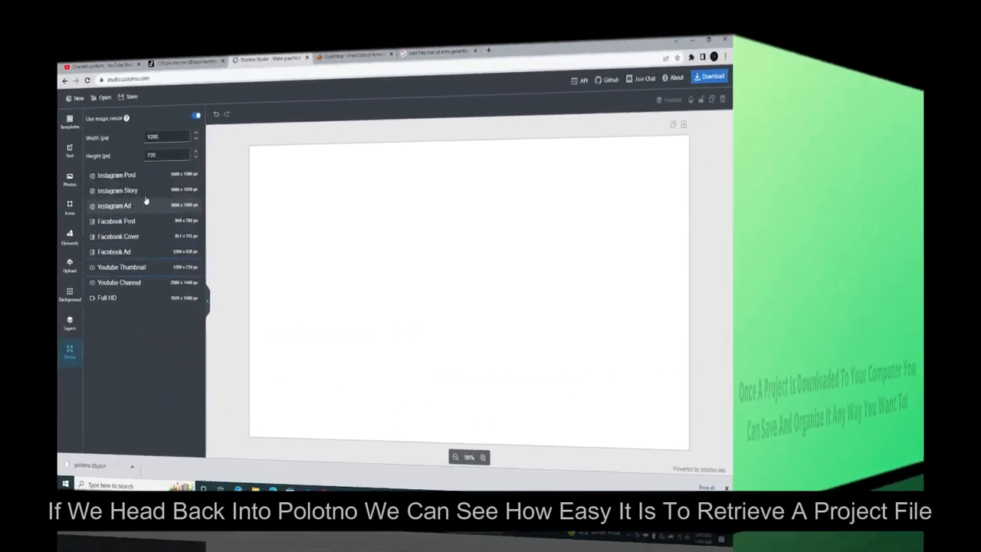
Reopen the polotno (2).json project from Downloads onto the canvas.
{"action": "left_click", "coordinate": [101, 96]}
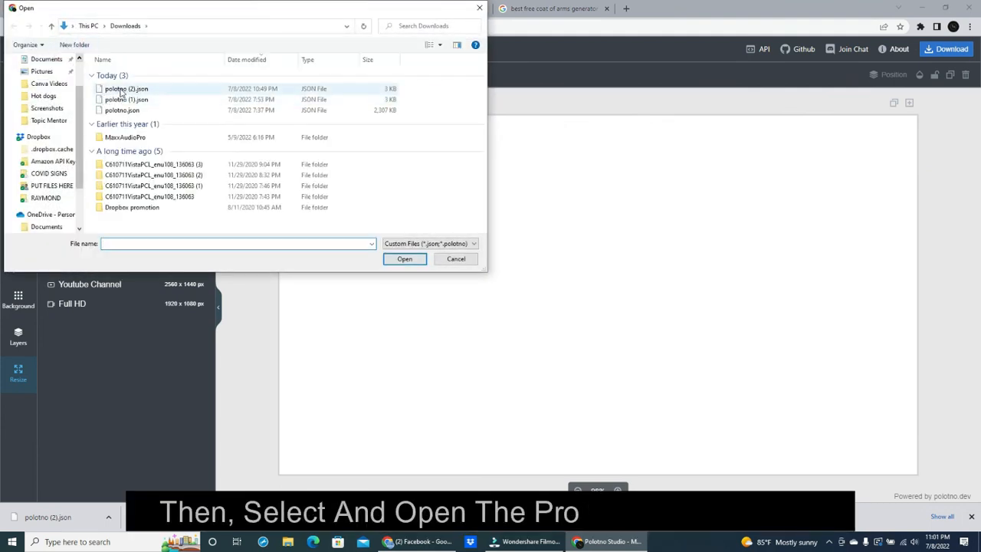
{"action": "left_click", "coordinate": [125, 87]}
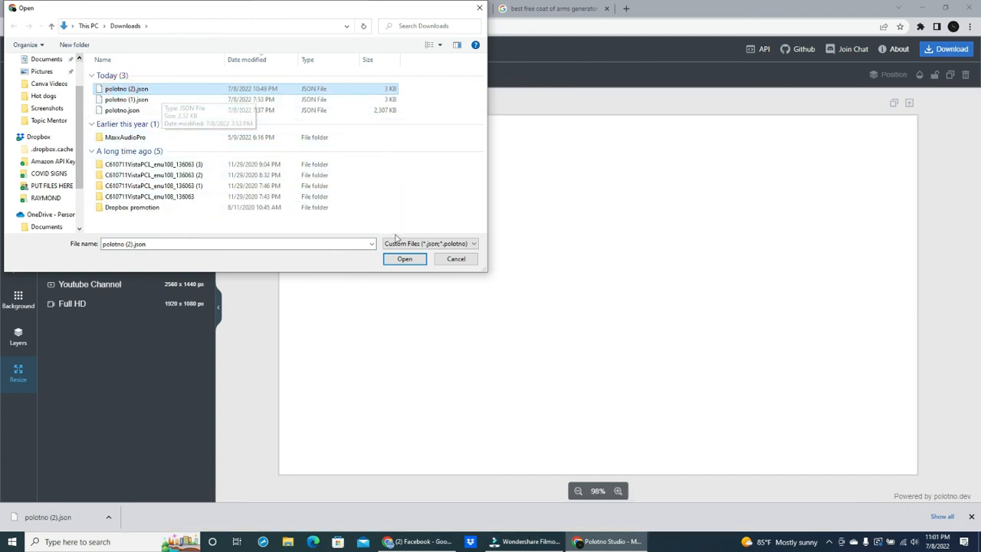
{"action": "left_click", "coordinate": [404, 258]}
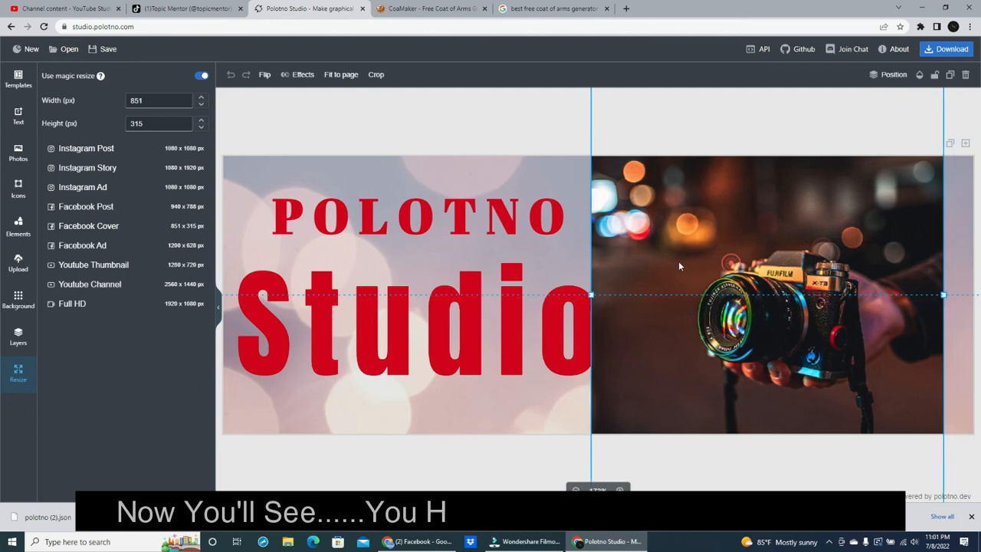
Shift the 'Studio' heading slightly right and deselect, proving the slide is editable.
{"action": "left_click", "coordinate": [417, 339]}
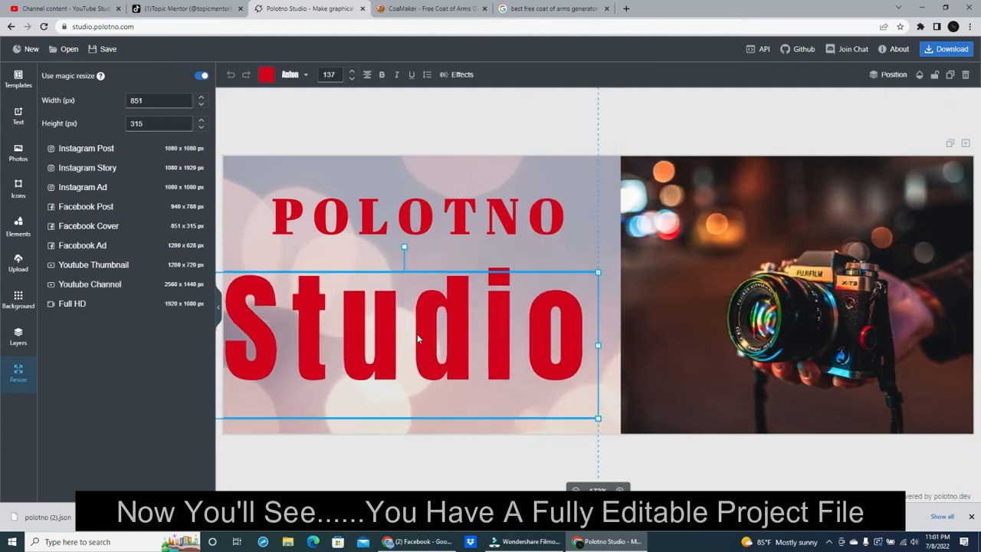
{"action": "left_click_drag", "start_coordinate": [417, 345], "coordinate": [422, 345]}
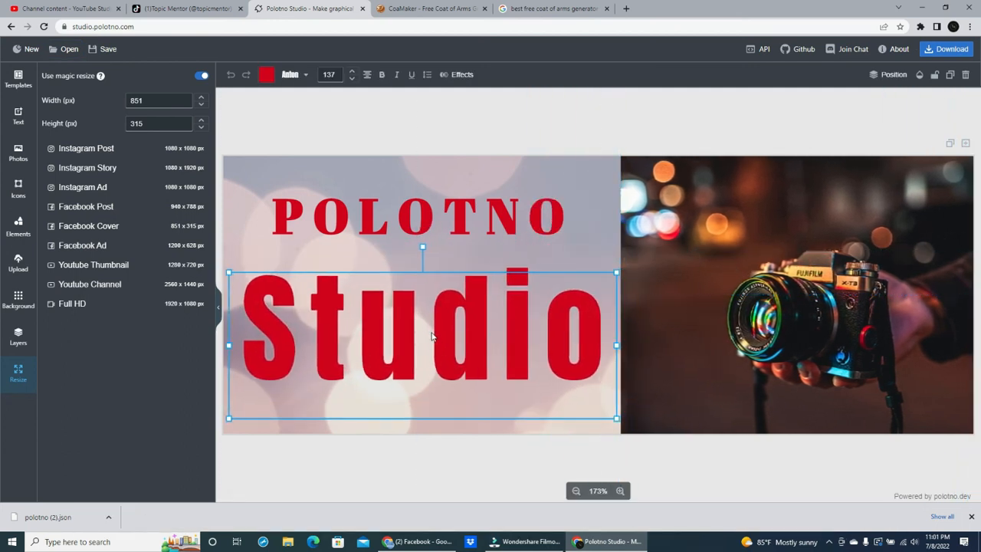
{"action": "left_click", "coordinate": [426, 463]}
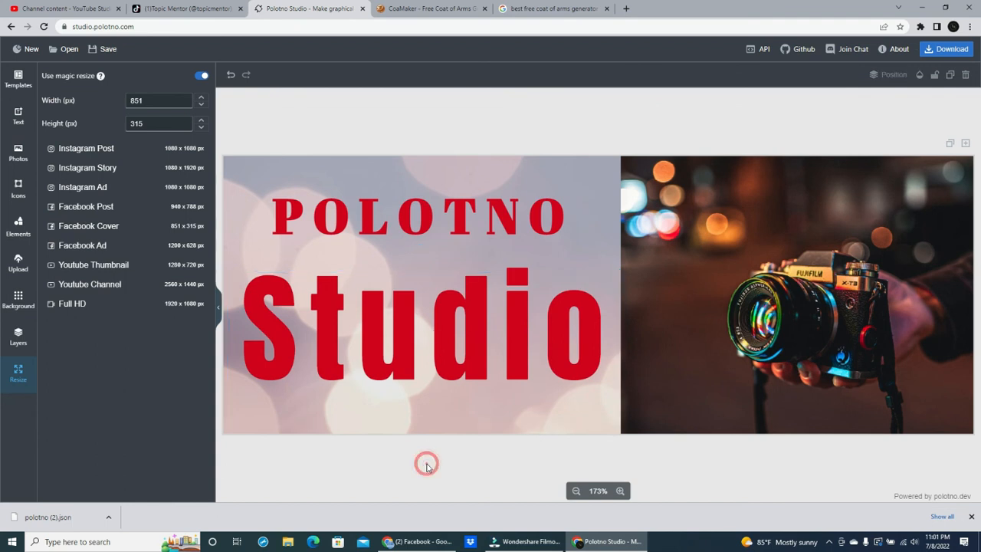